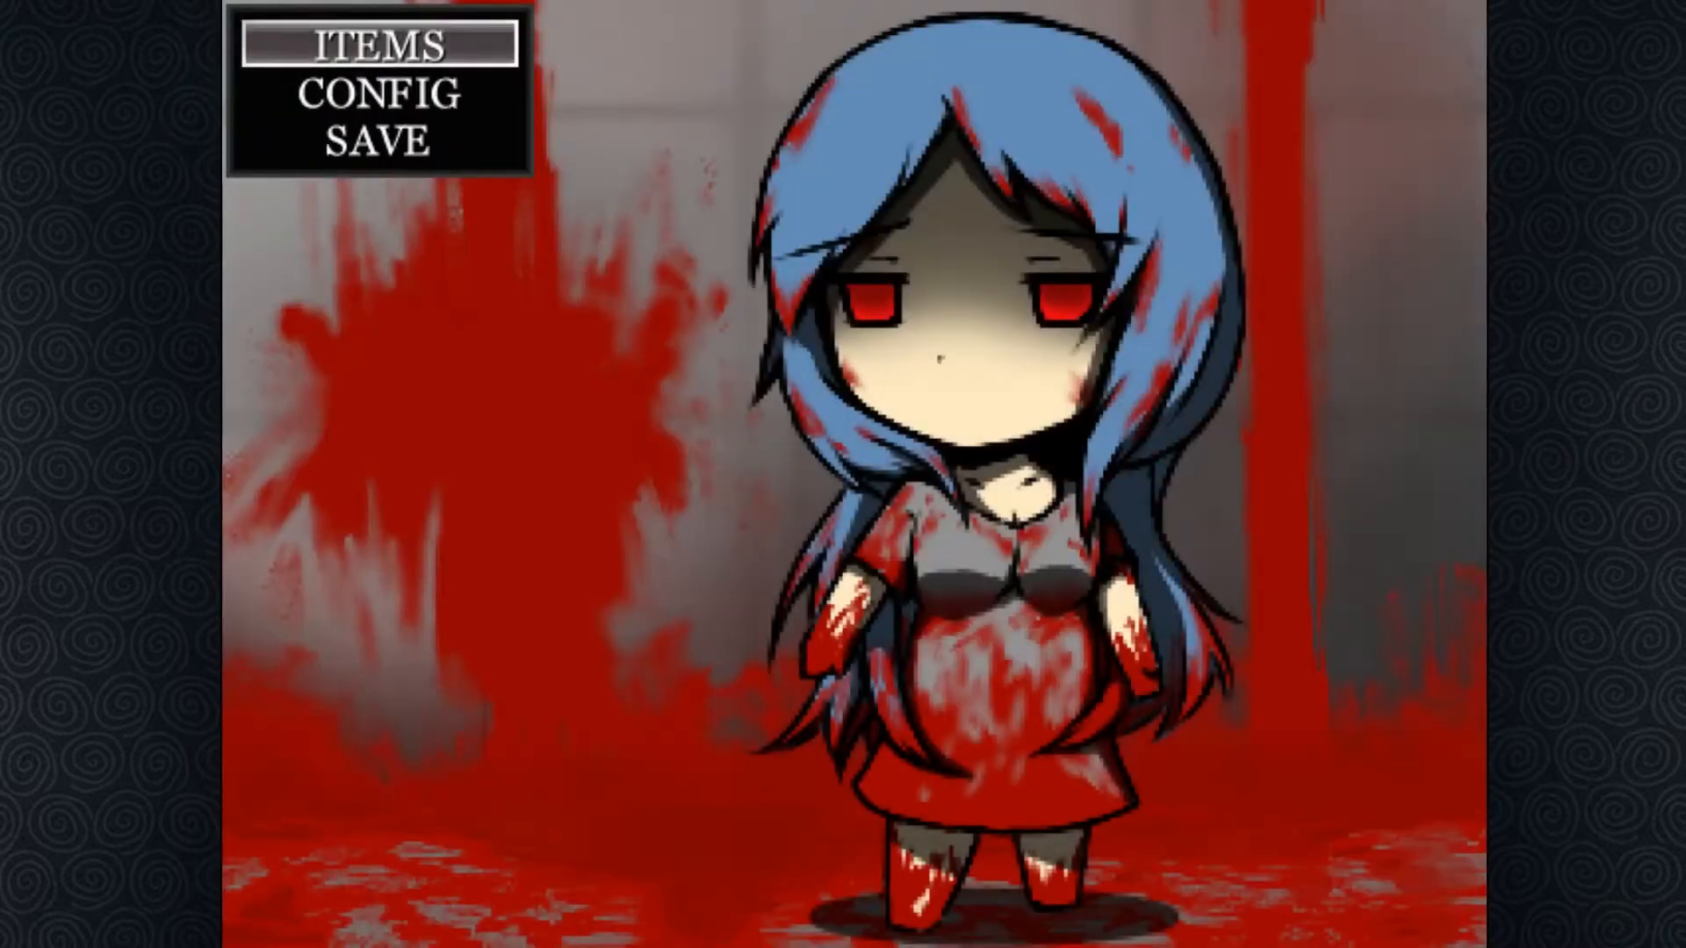
pyautogui.moveTo(377, 138)
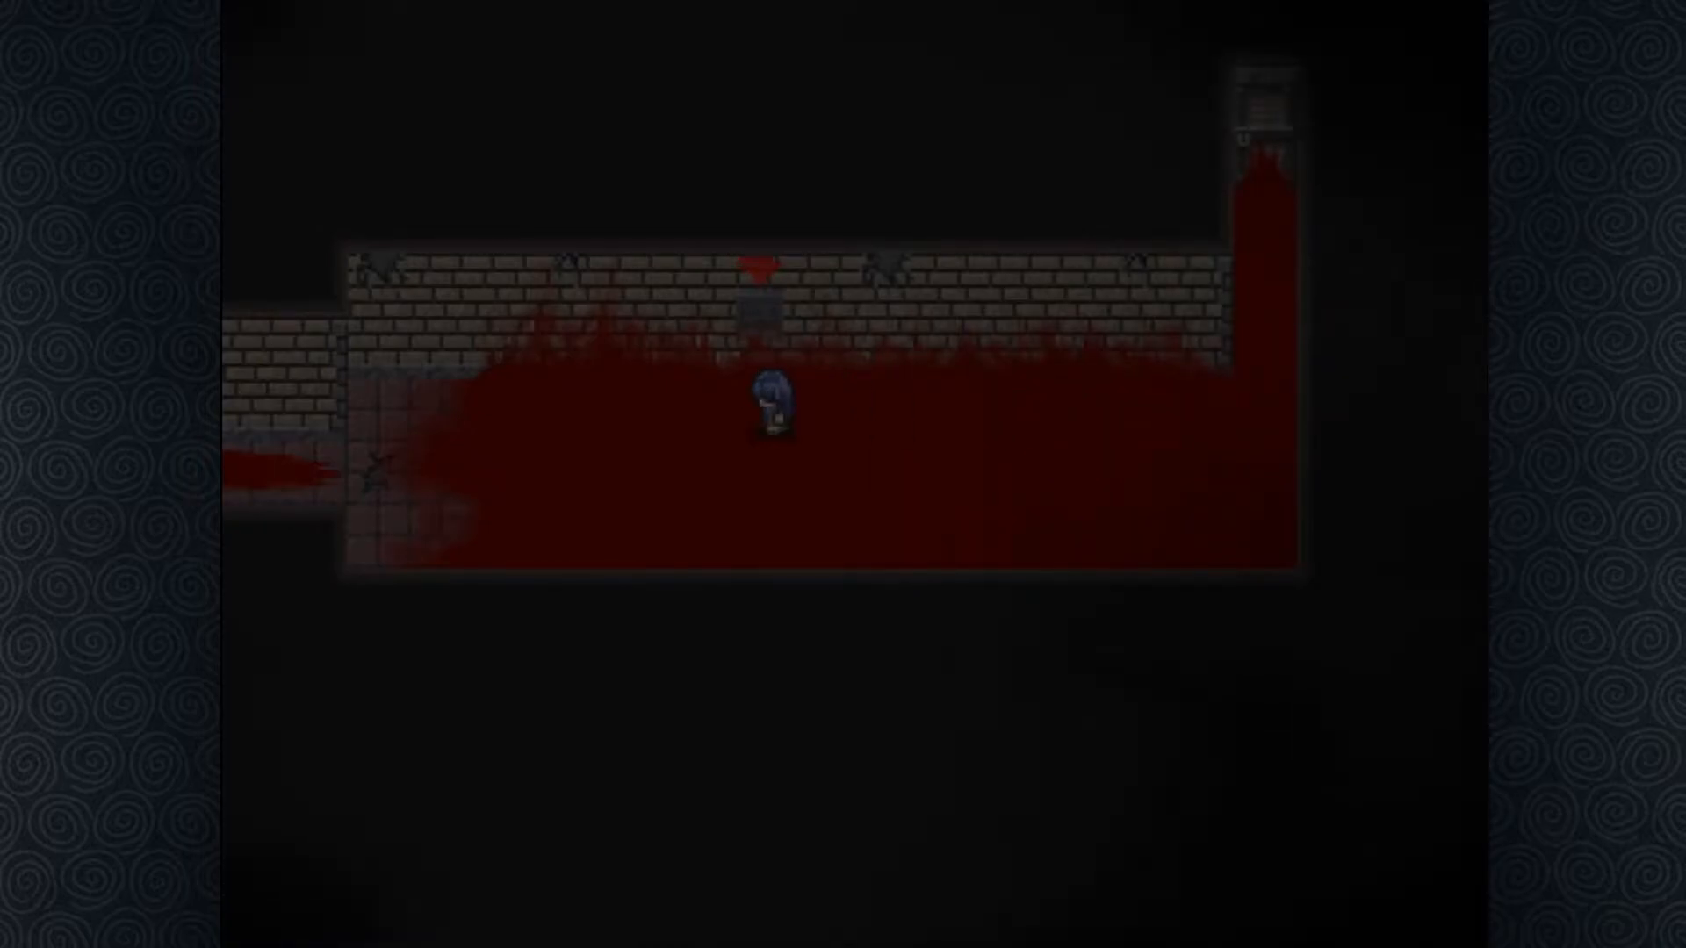
pyautogui.press('enter')
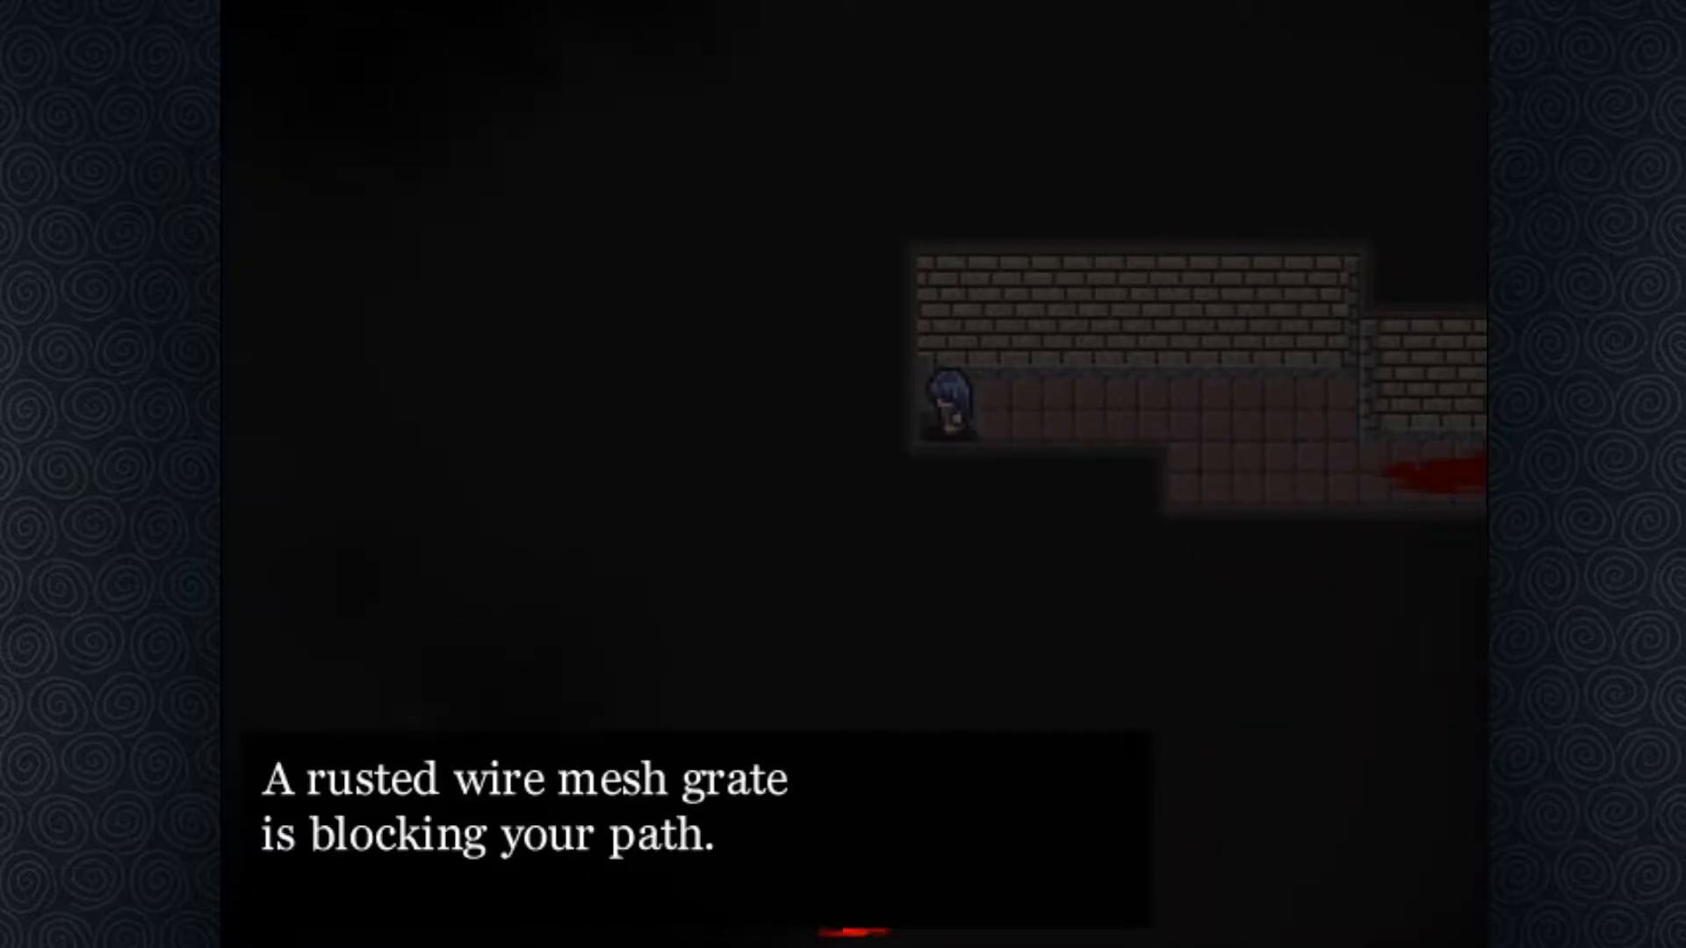
pyautogui.press('enter')
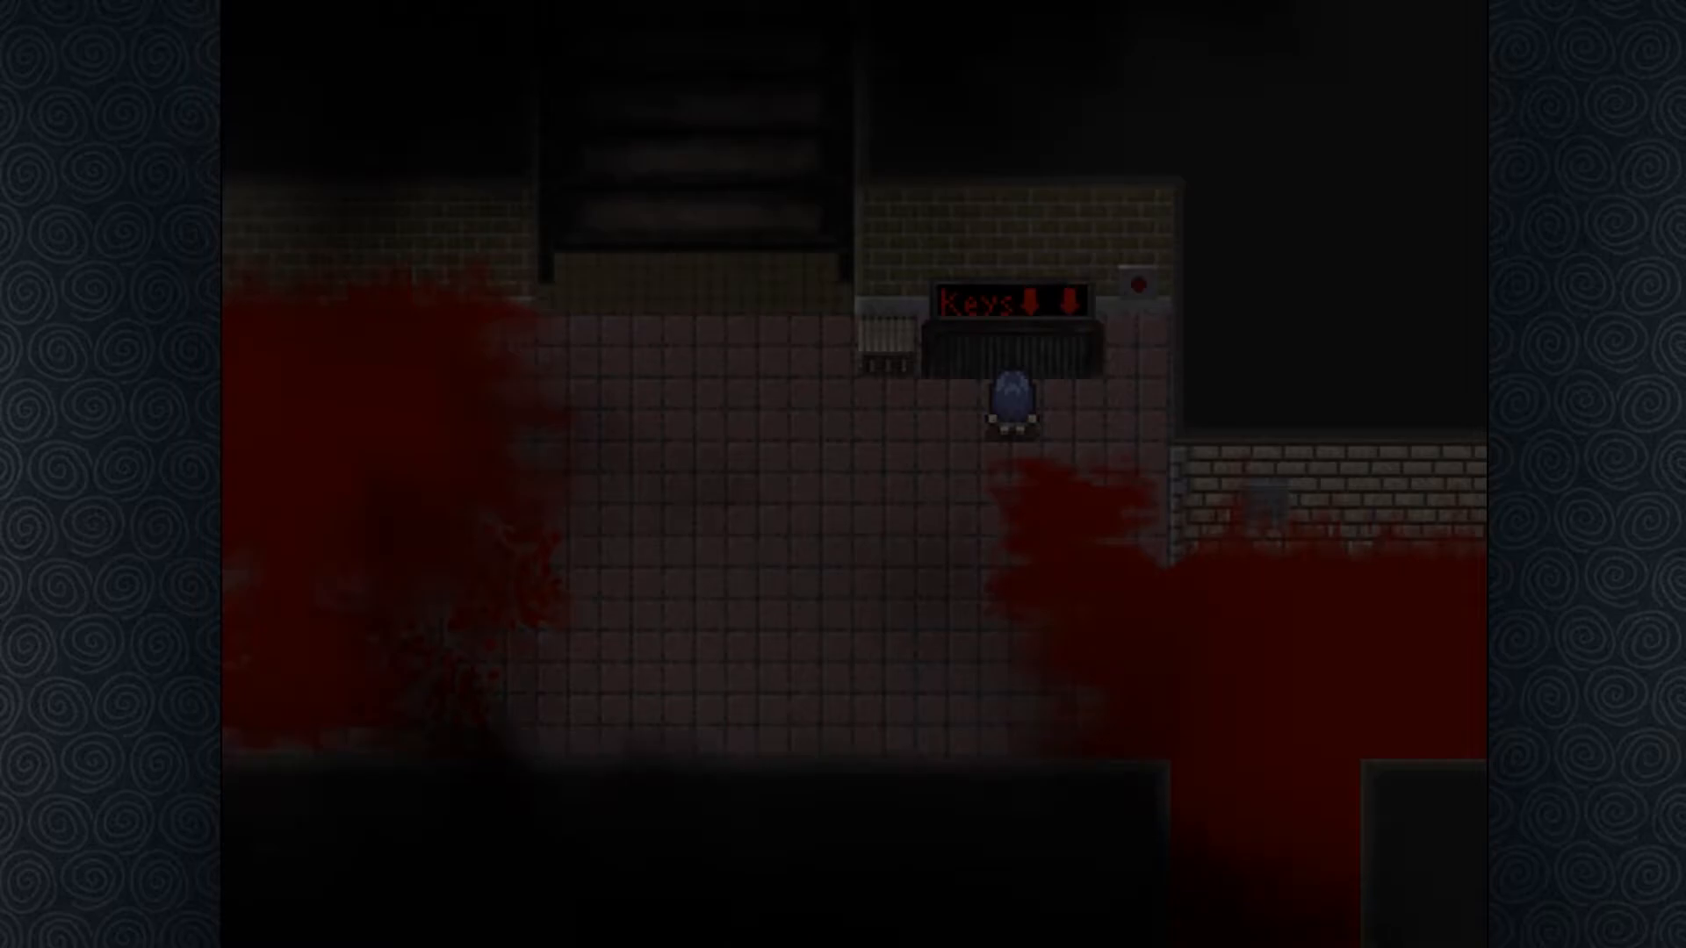
pyautogui.press('up')
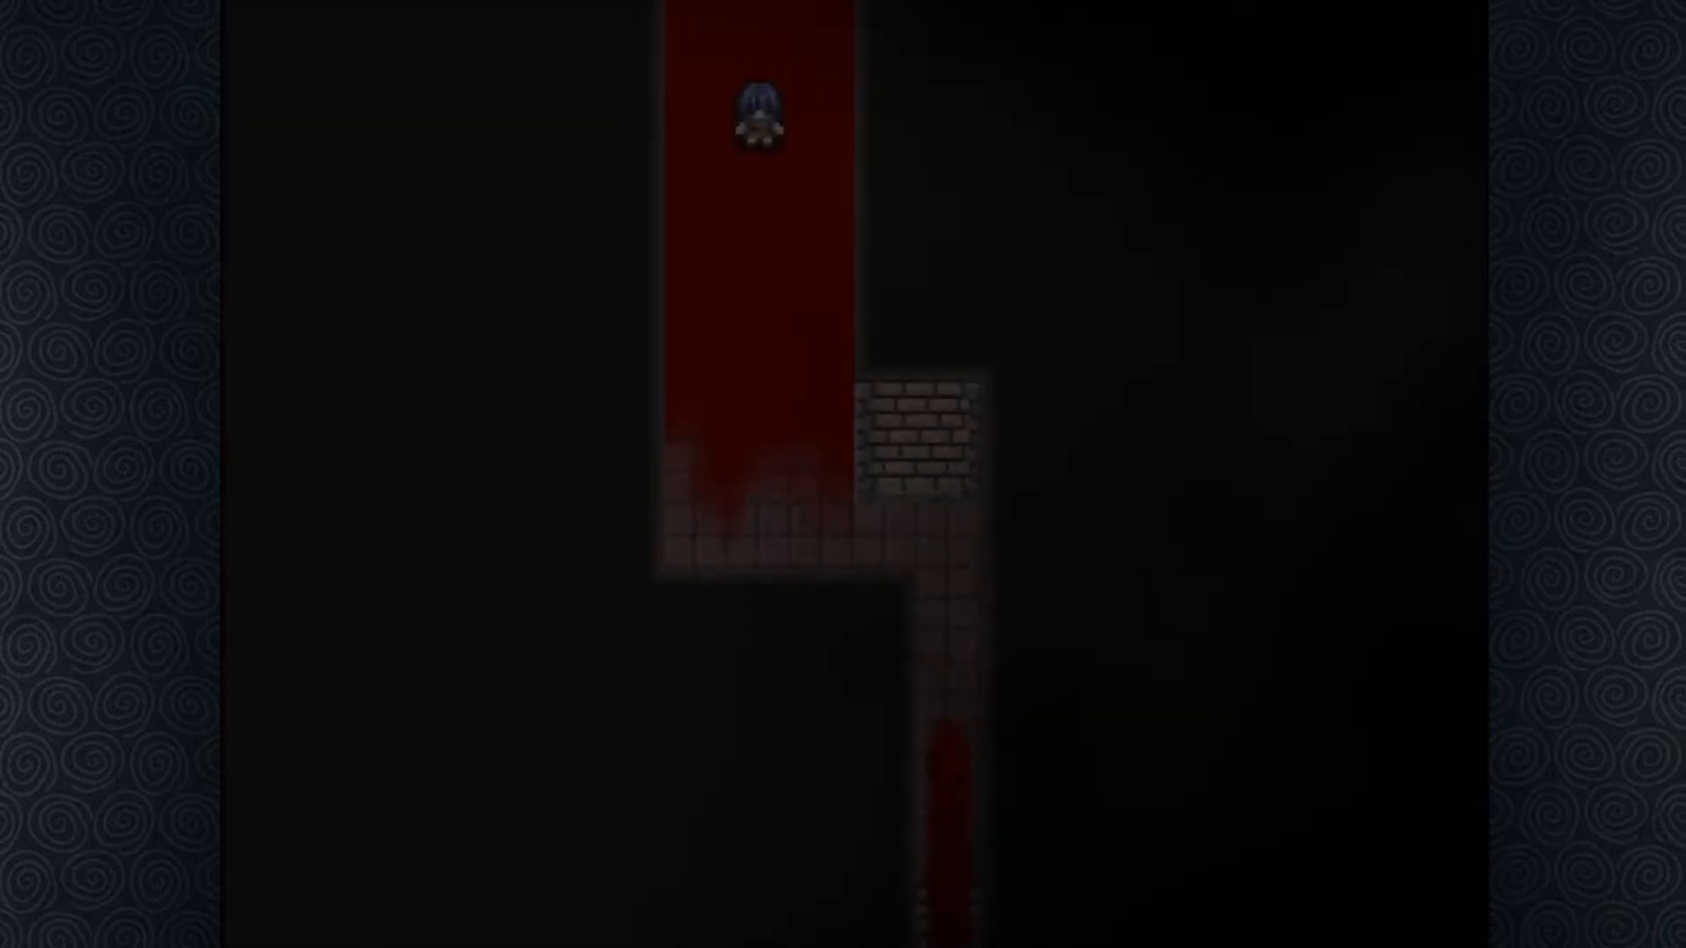
pyautogui.press('down')
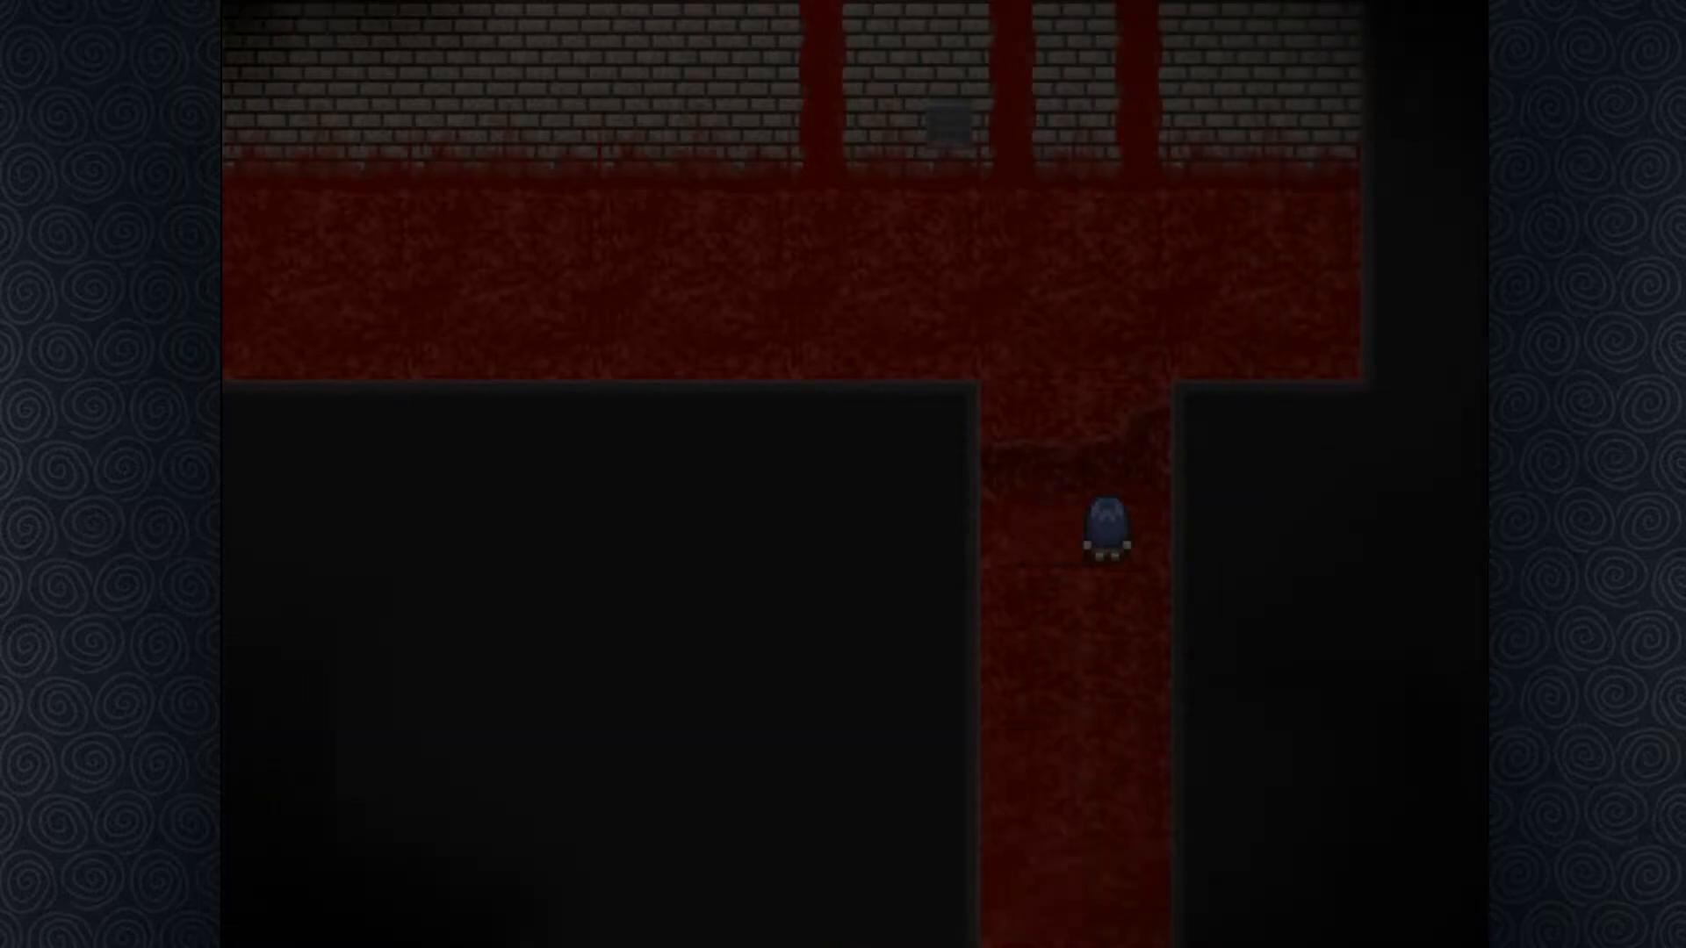
pyautogui.press('Down')
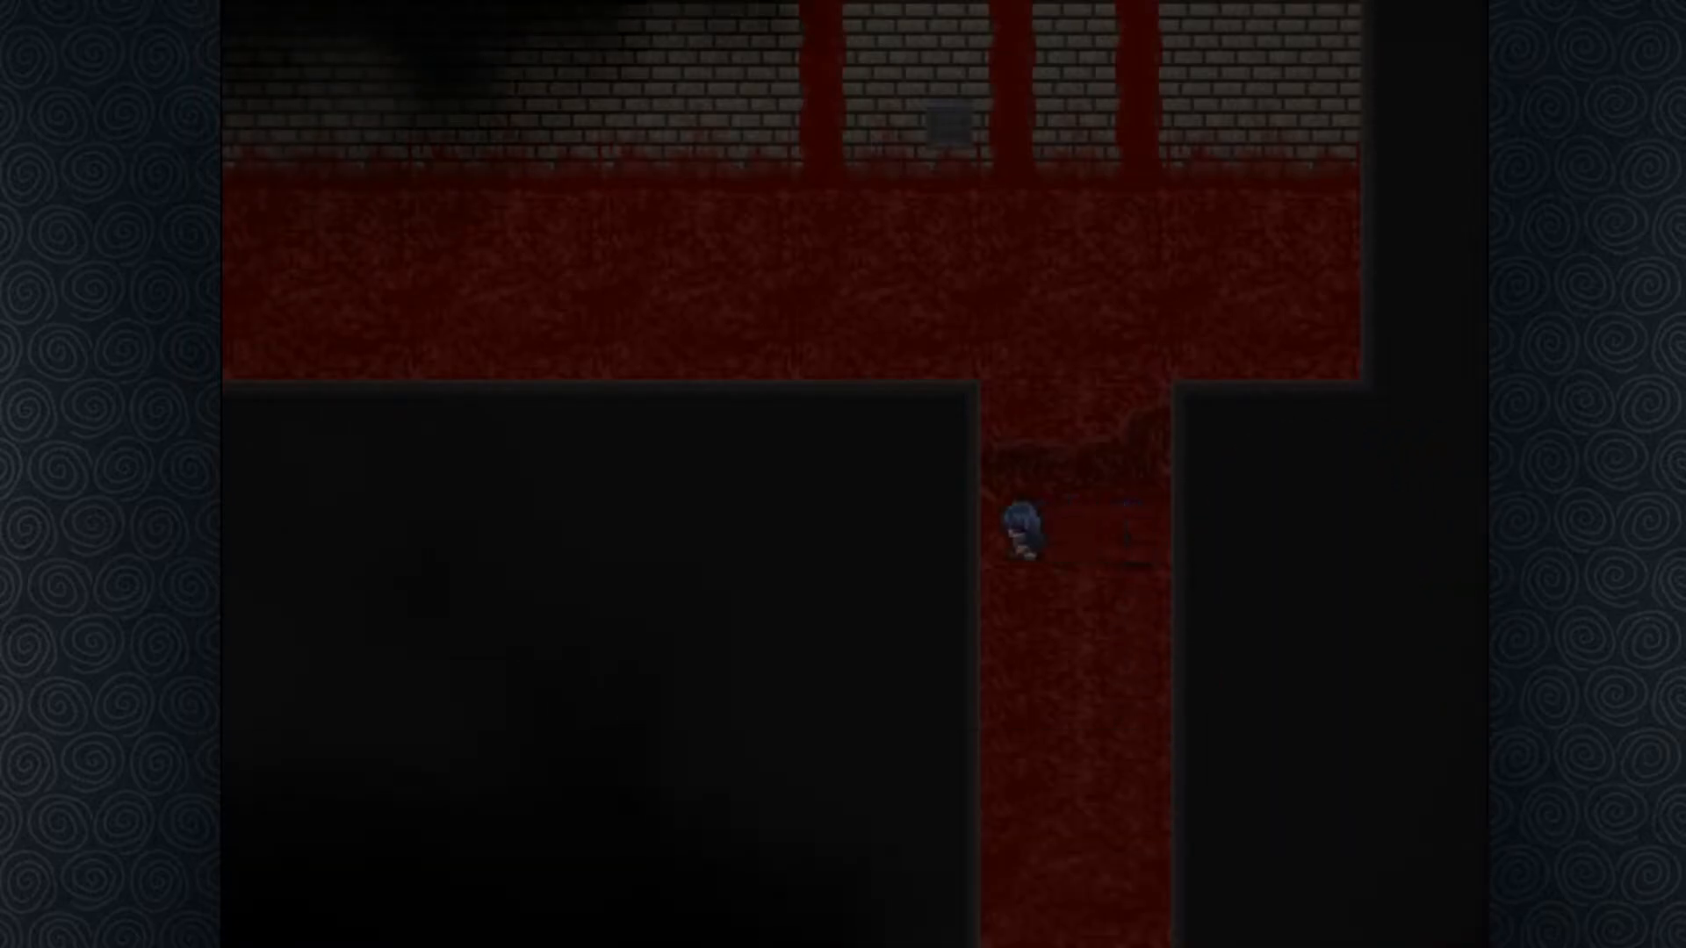
pyautogui.press('Down')
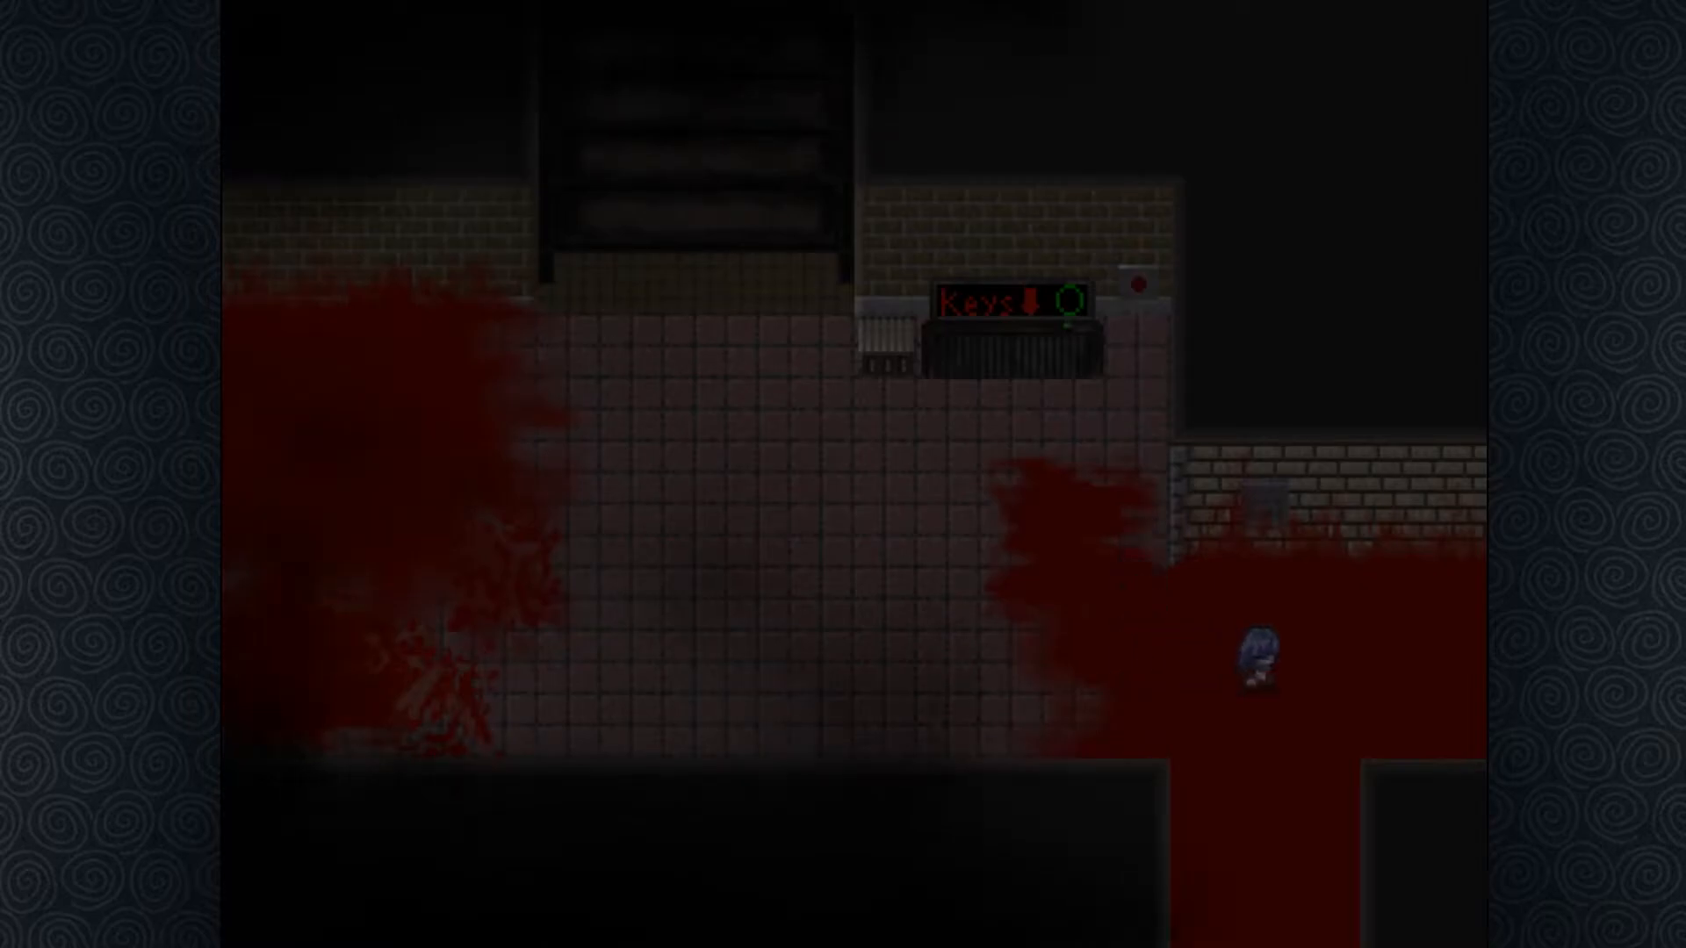
pyautogui.press('right')
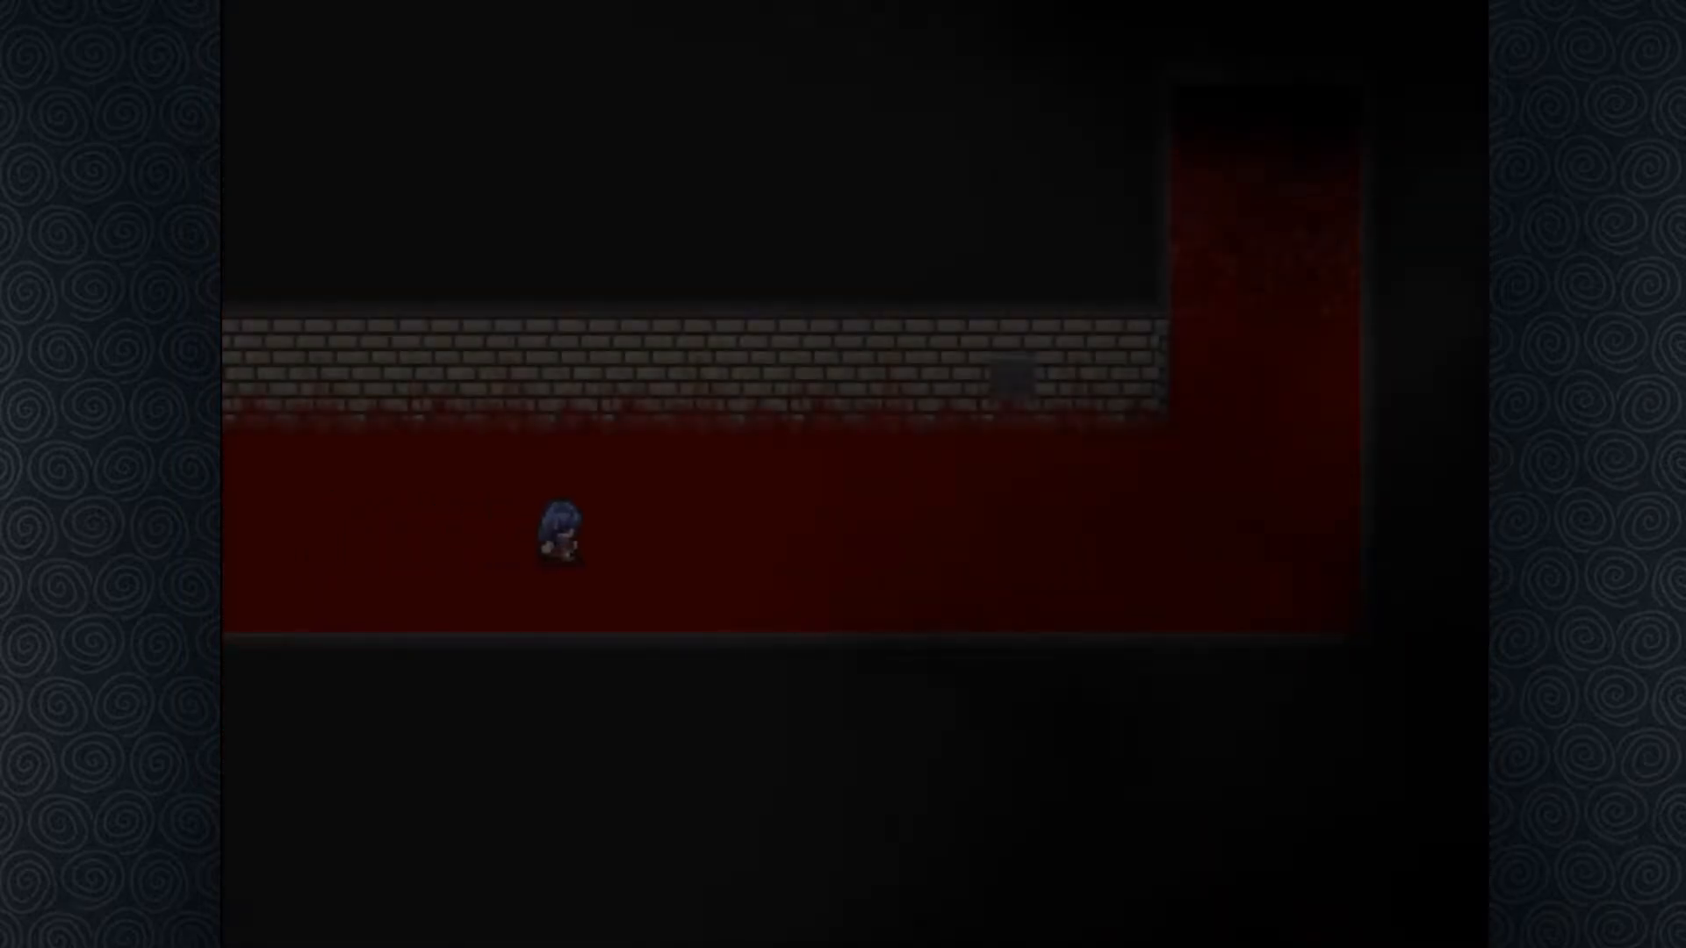
pyautogui.press('Right')
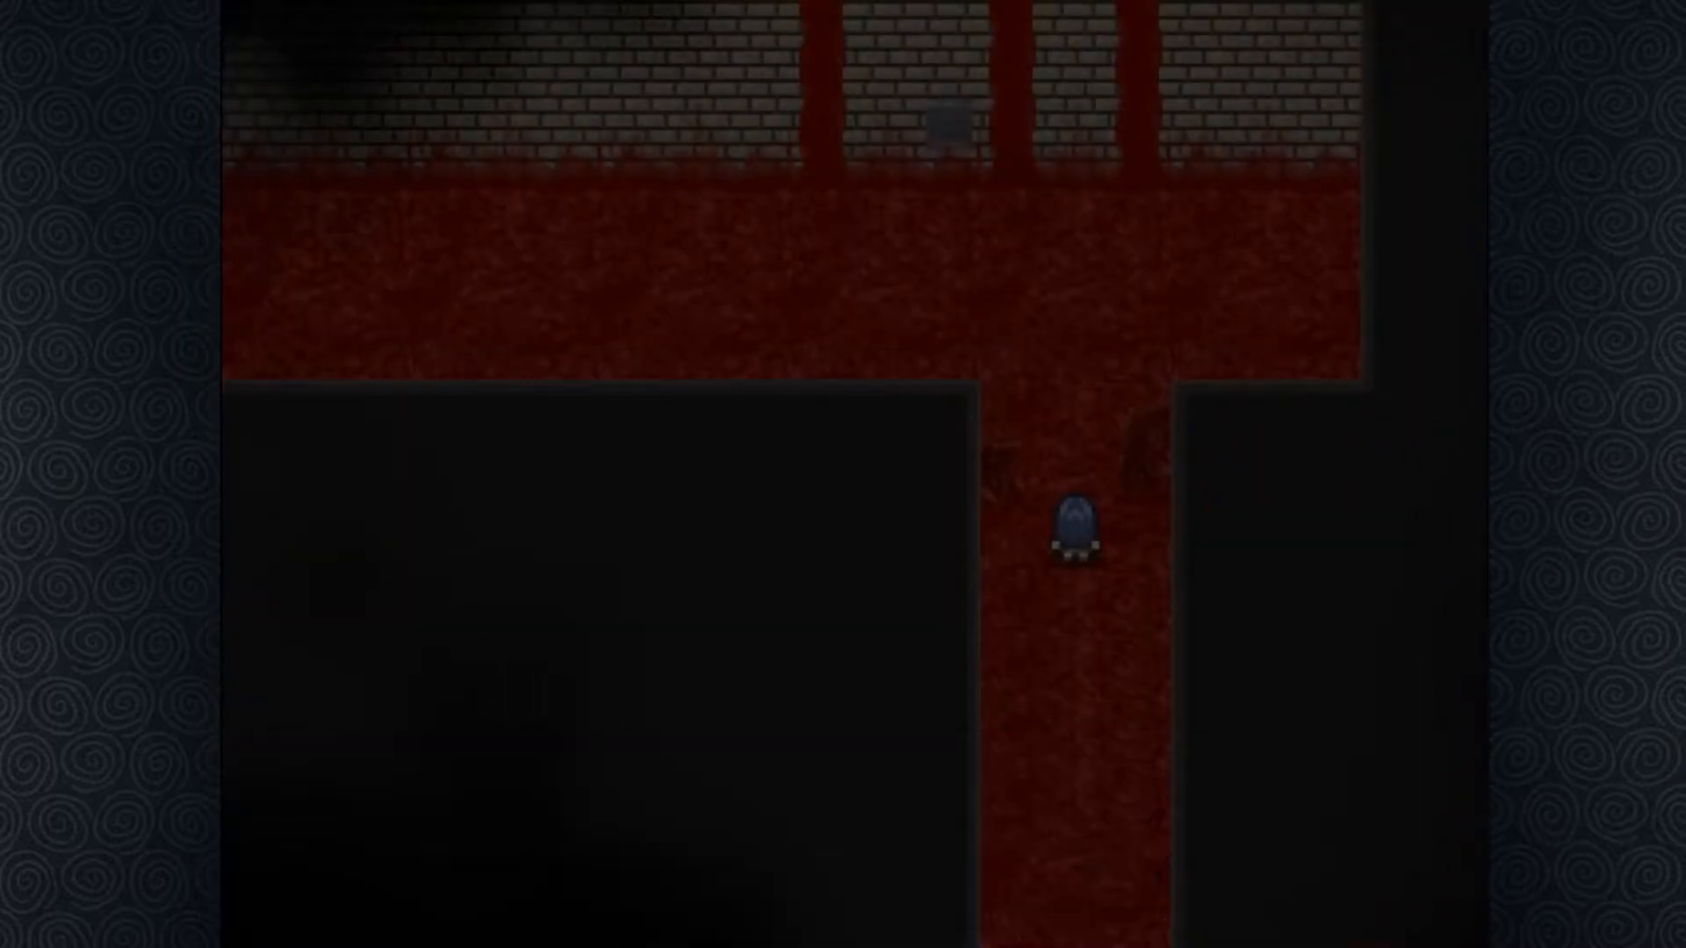
pyautogui.press('escape')
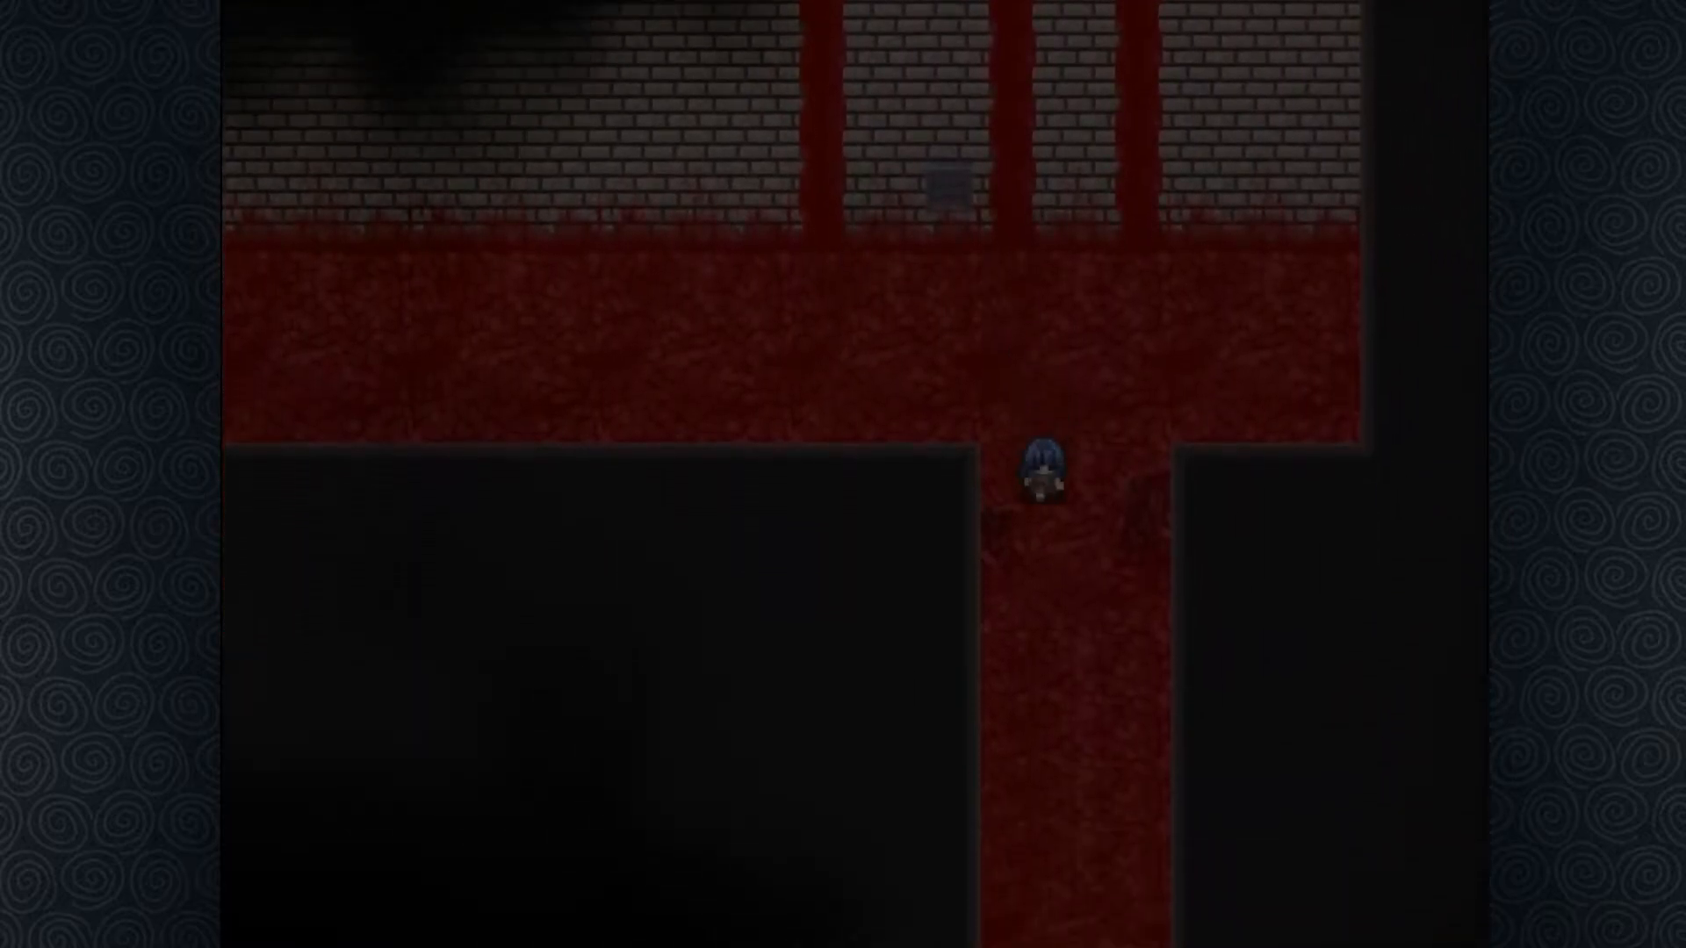
pyautogui.press('Down')
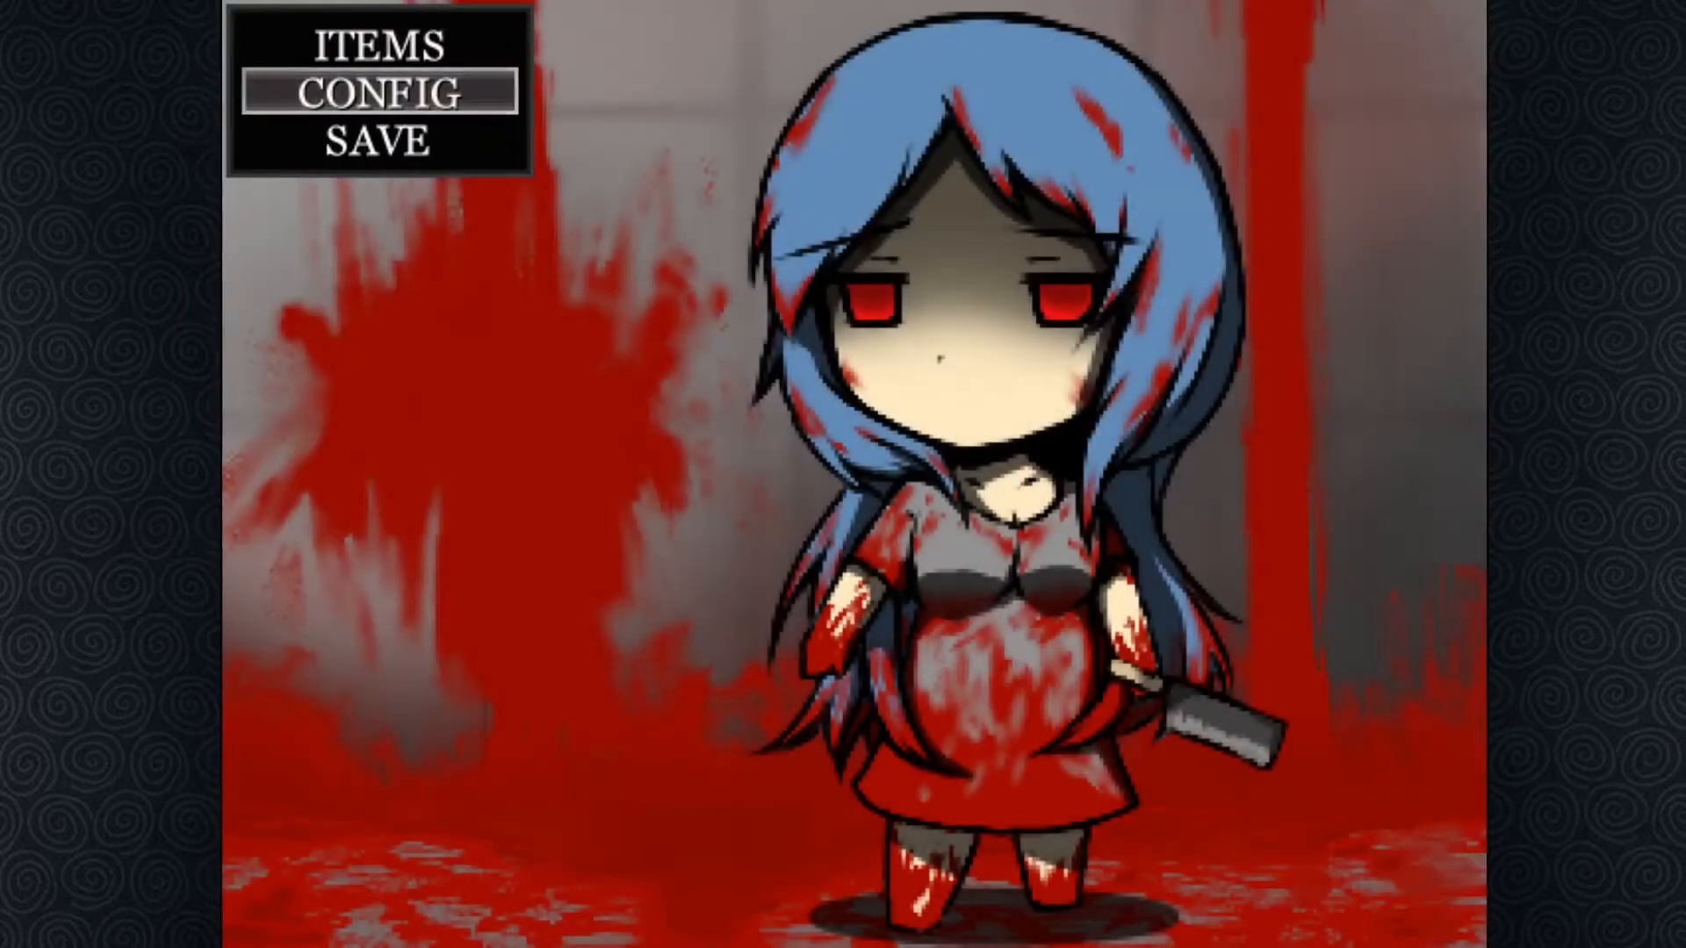
pyautogui.click(394, 139)
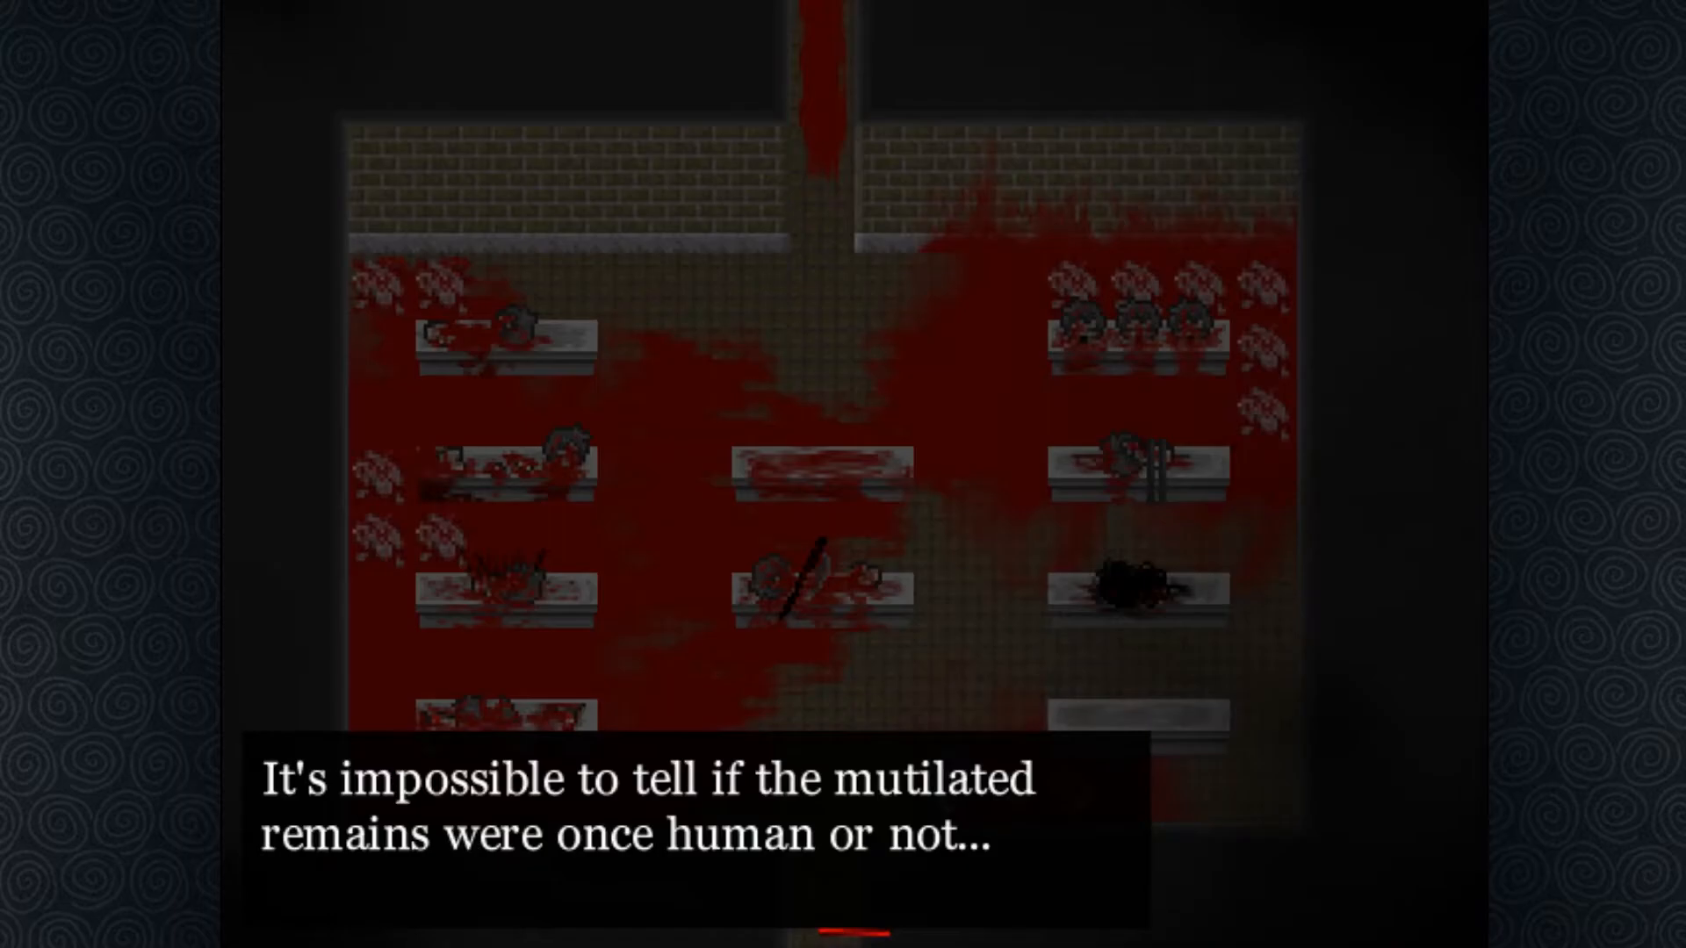
pyautogui.press('enter')
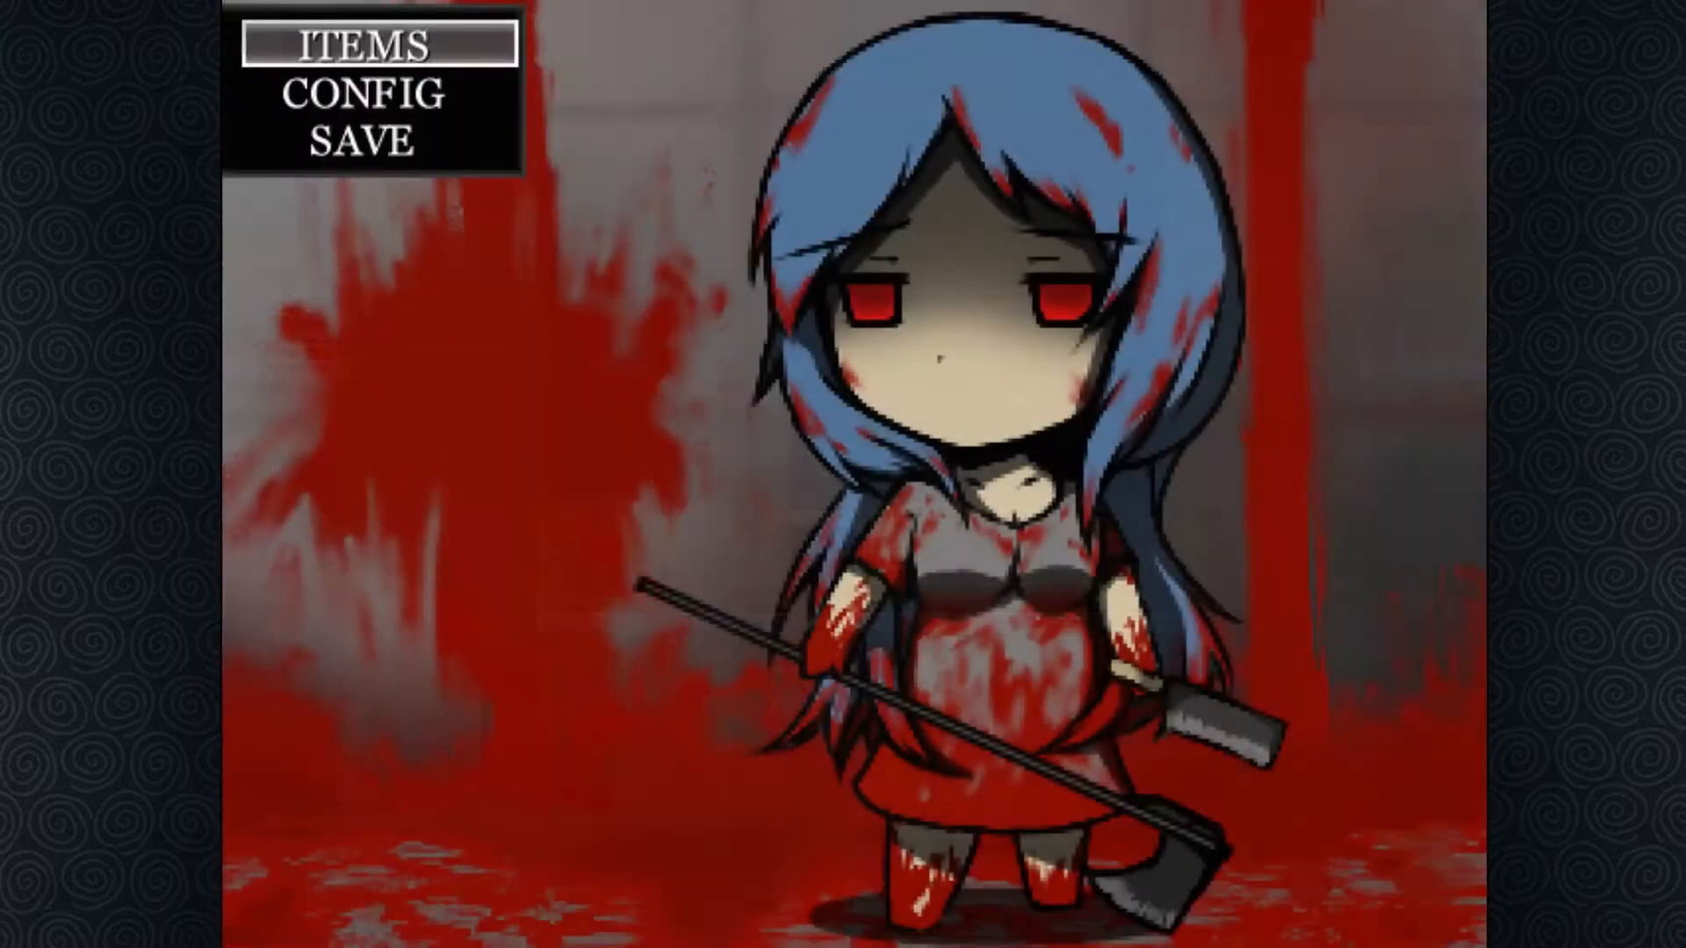
pyautogui.click(367, 142)
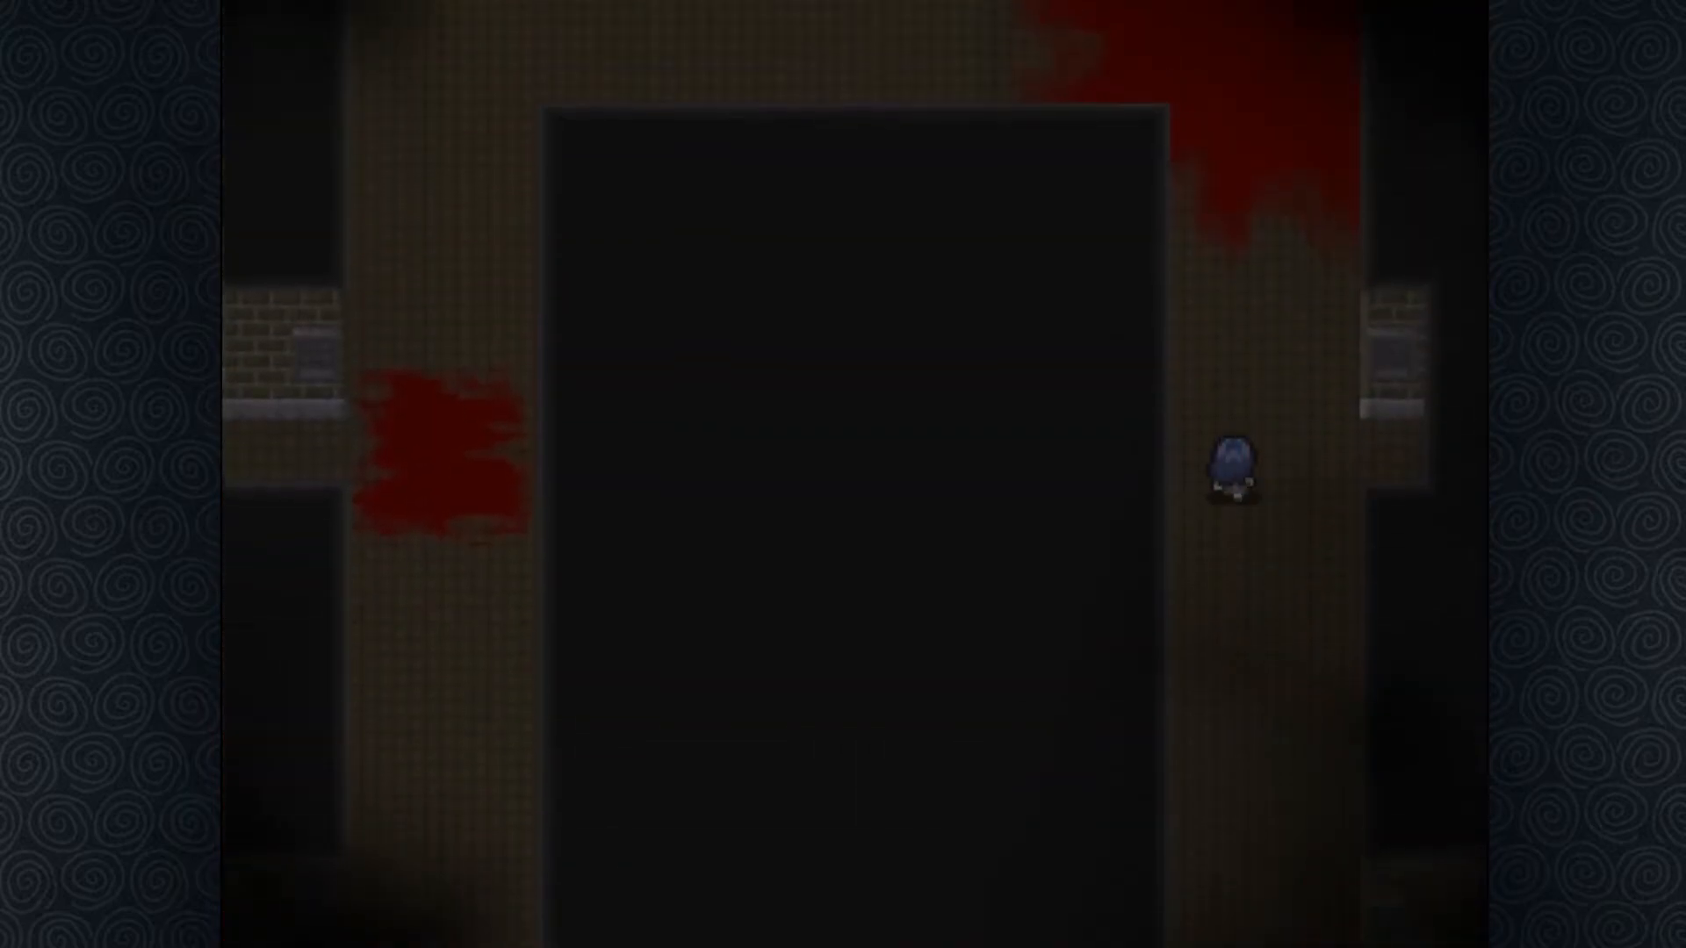
pyautogui.press('enter')
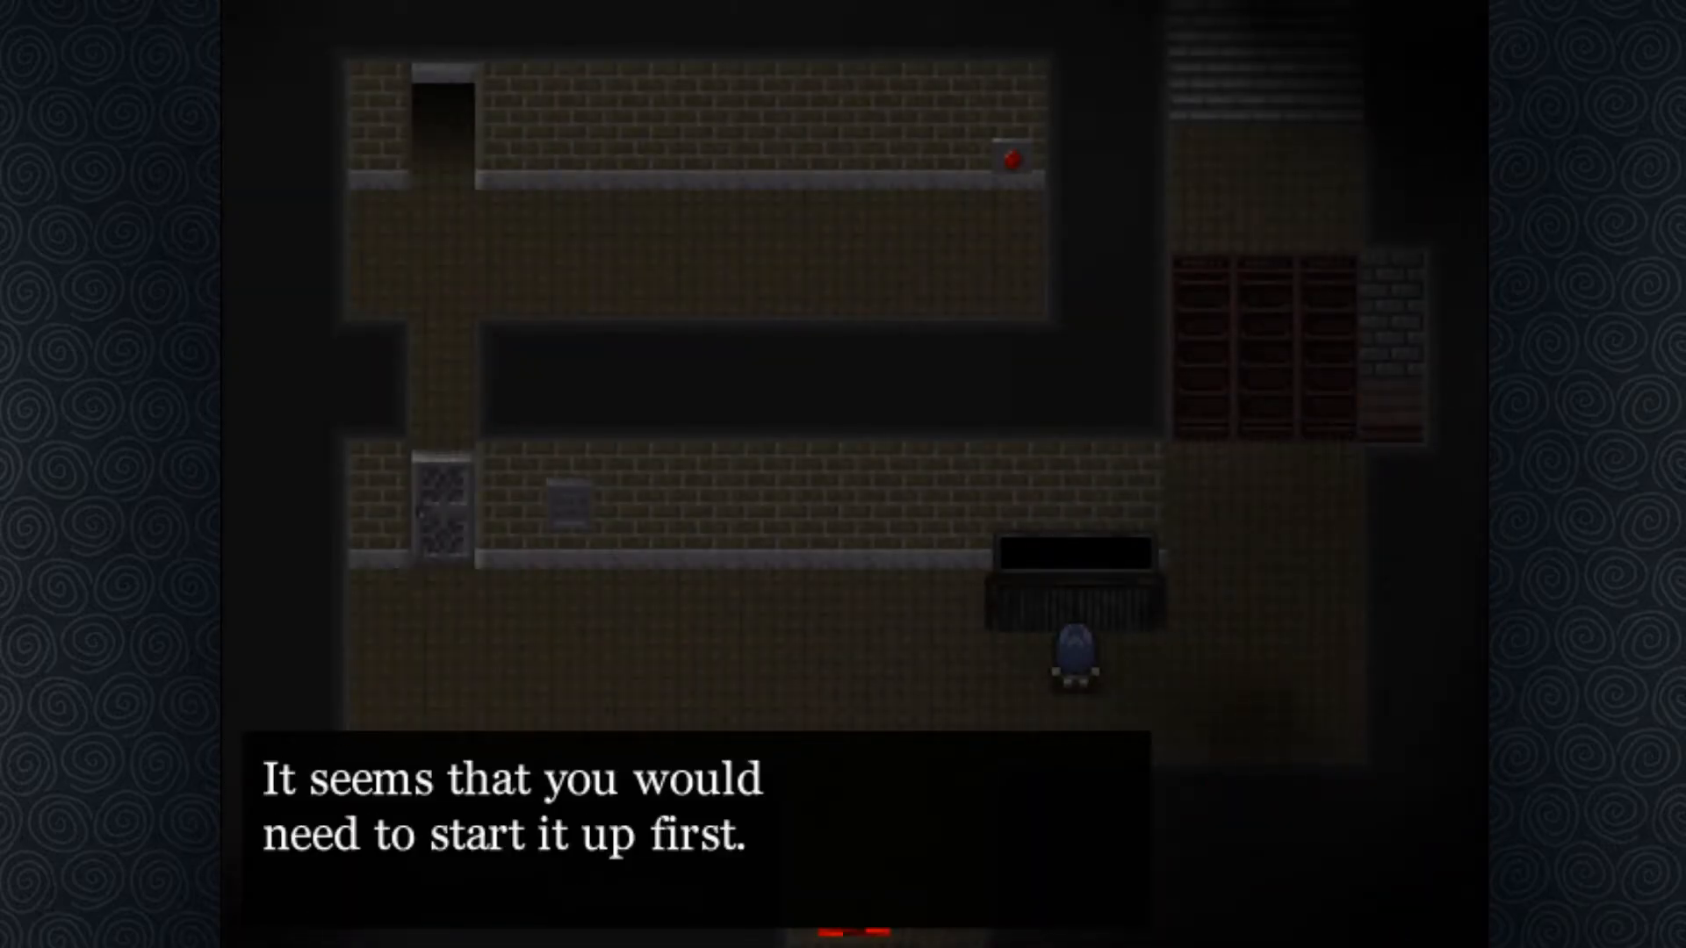
pyautogui.press('enter')
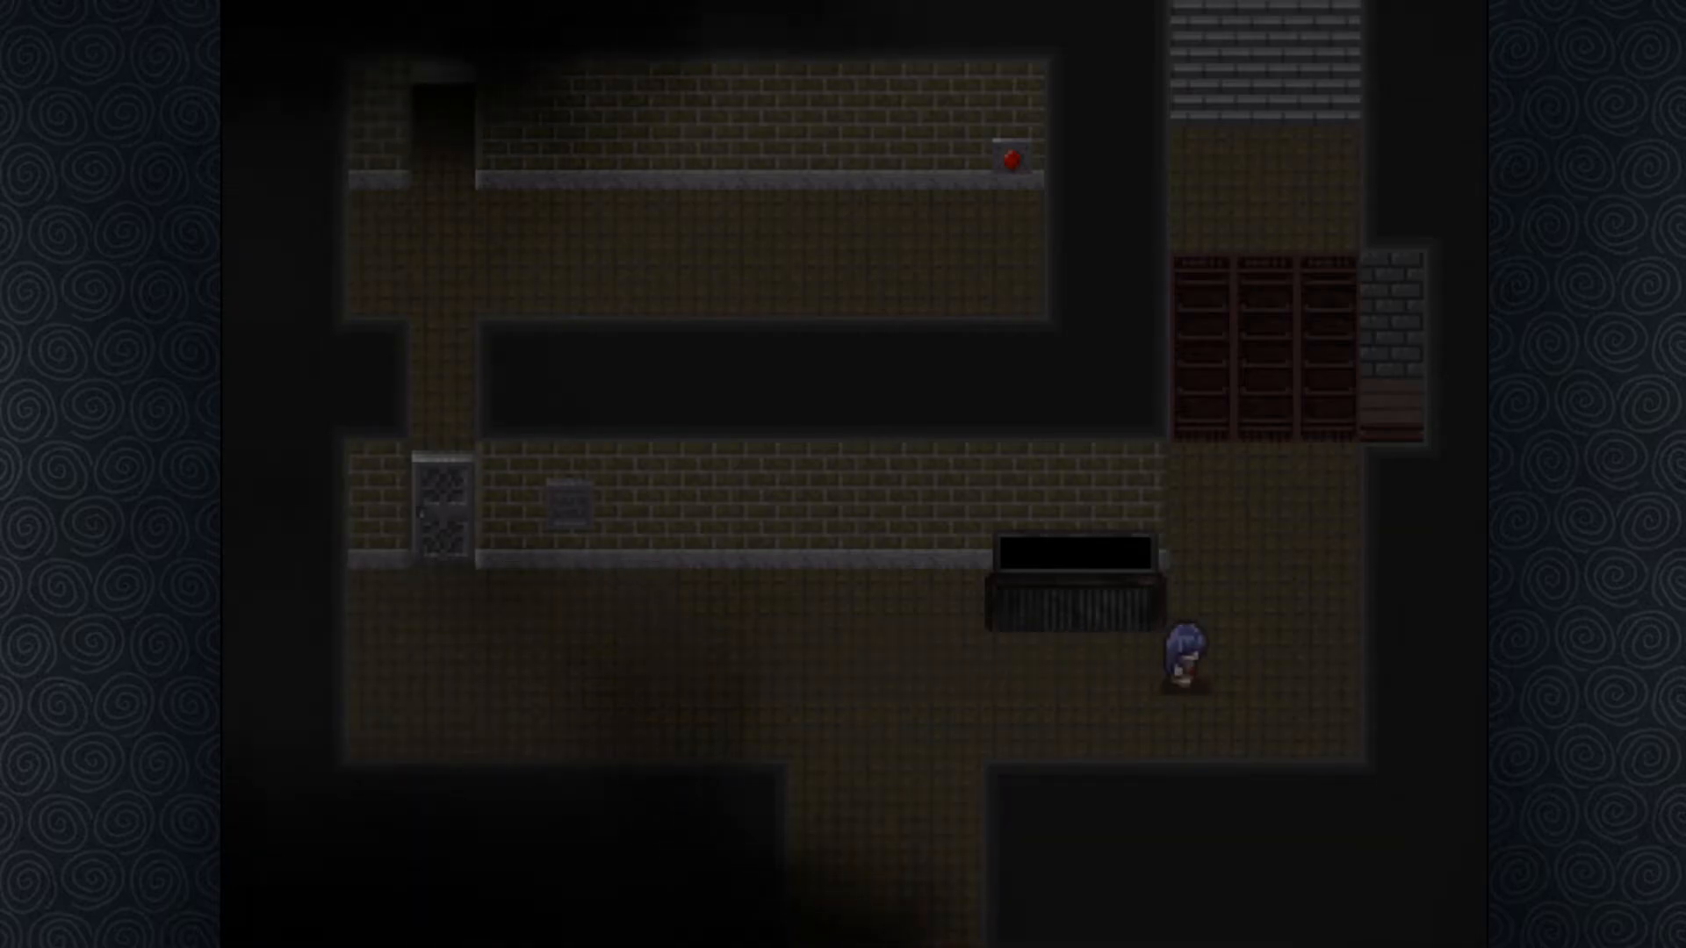
pyautogui.press('up')
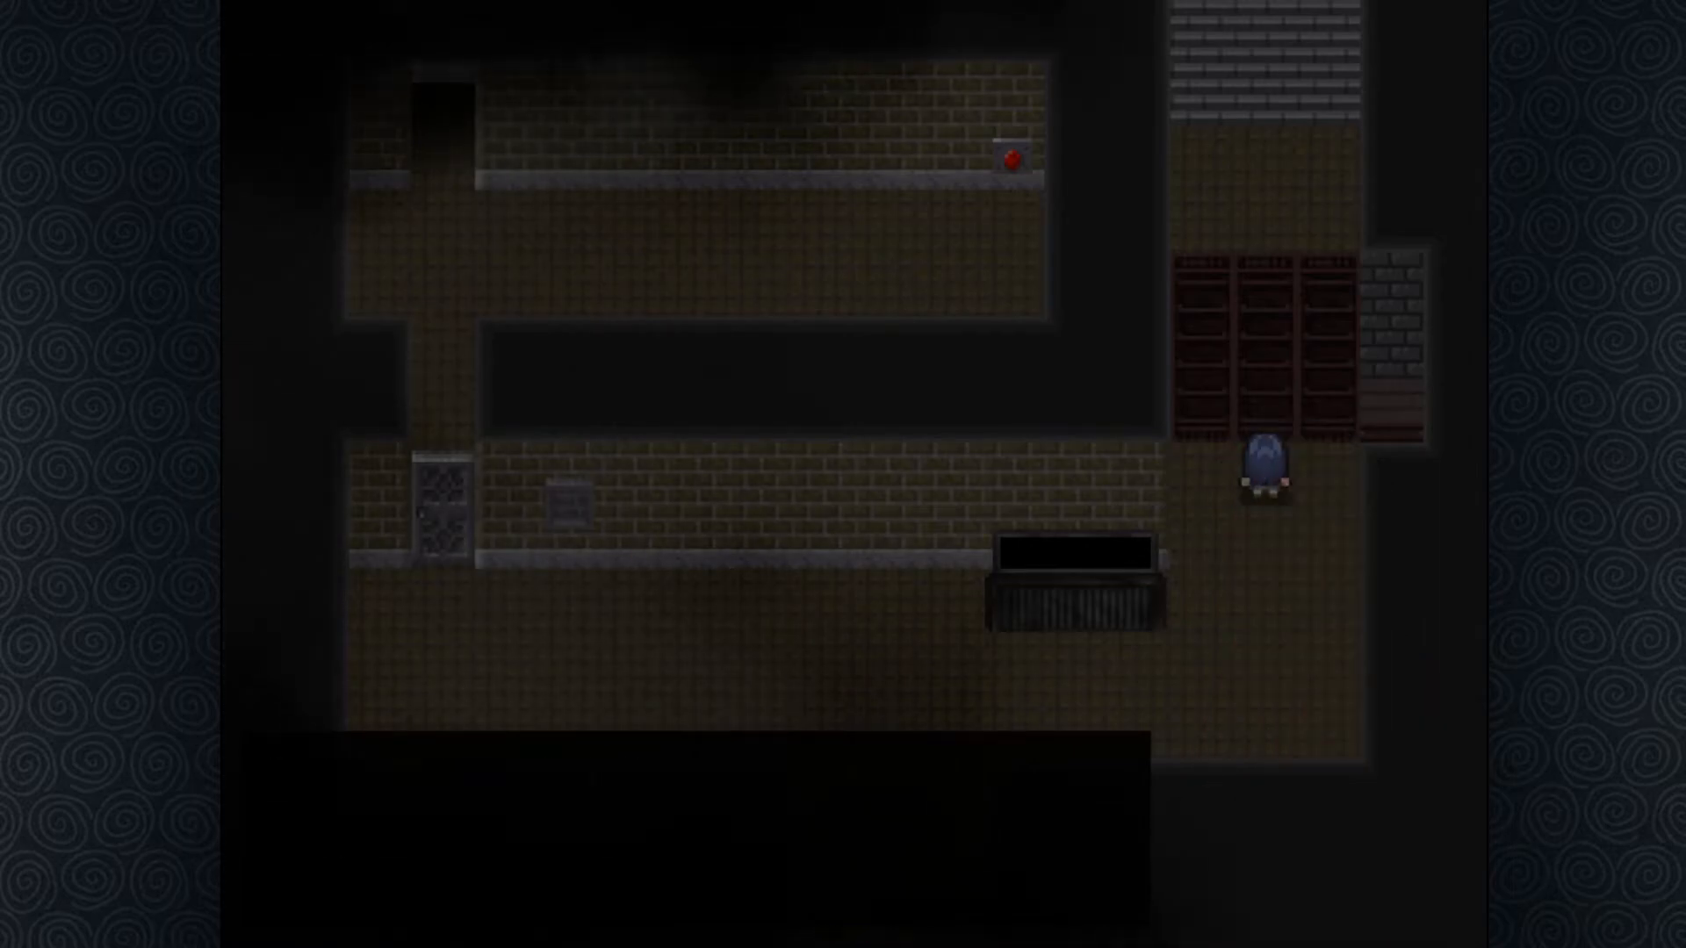
pyautogui.press('right')
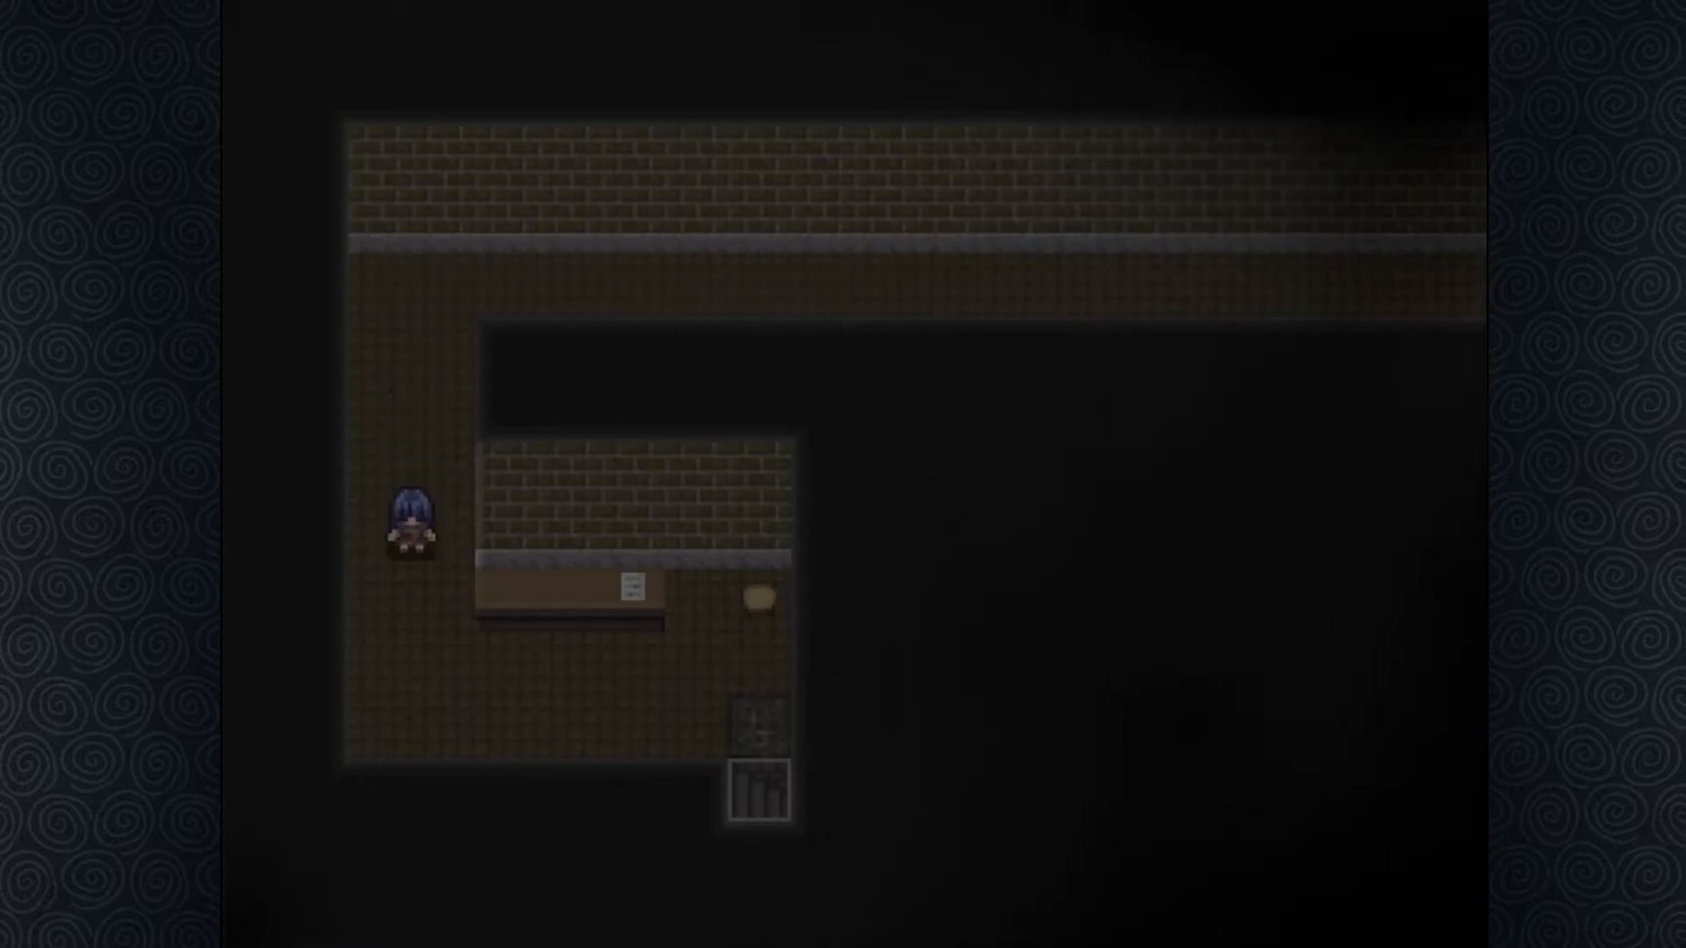
pyautogui.press('Right')
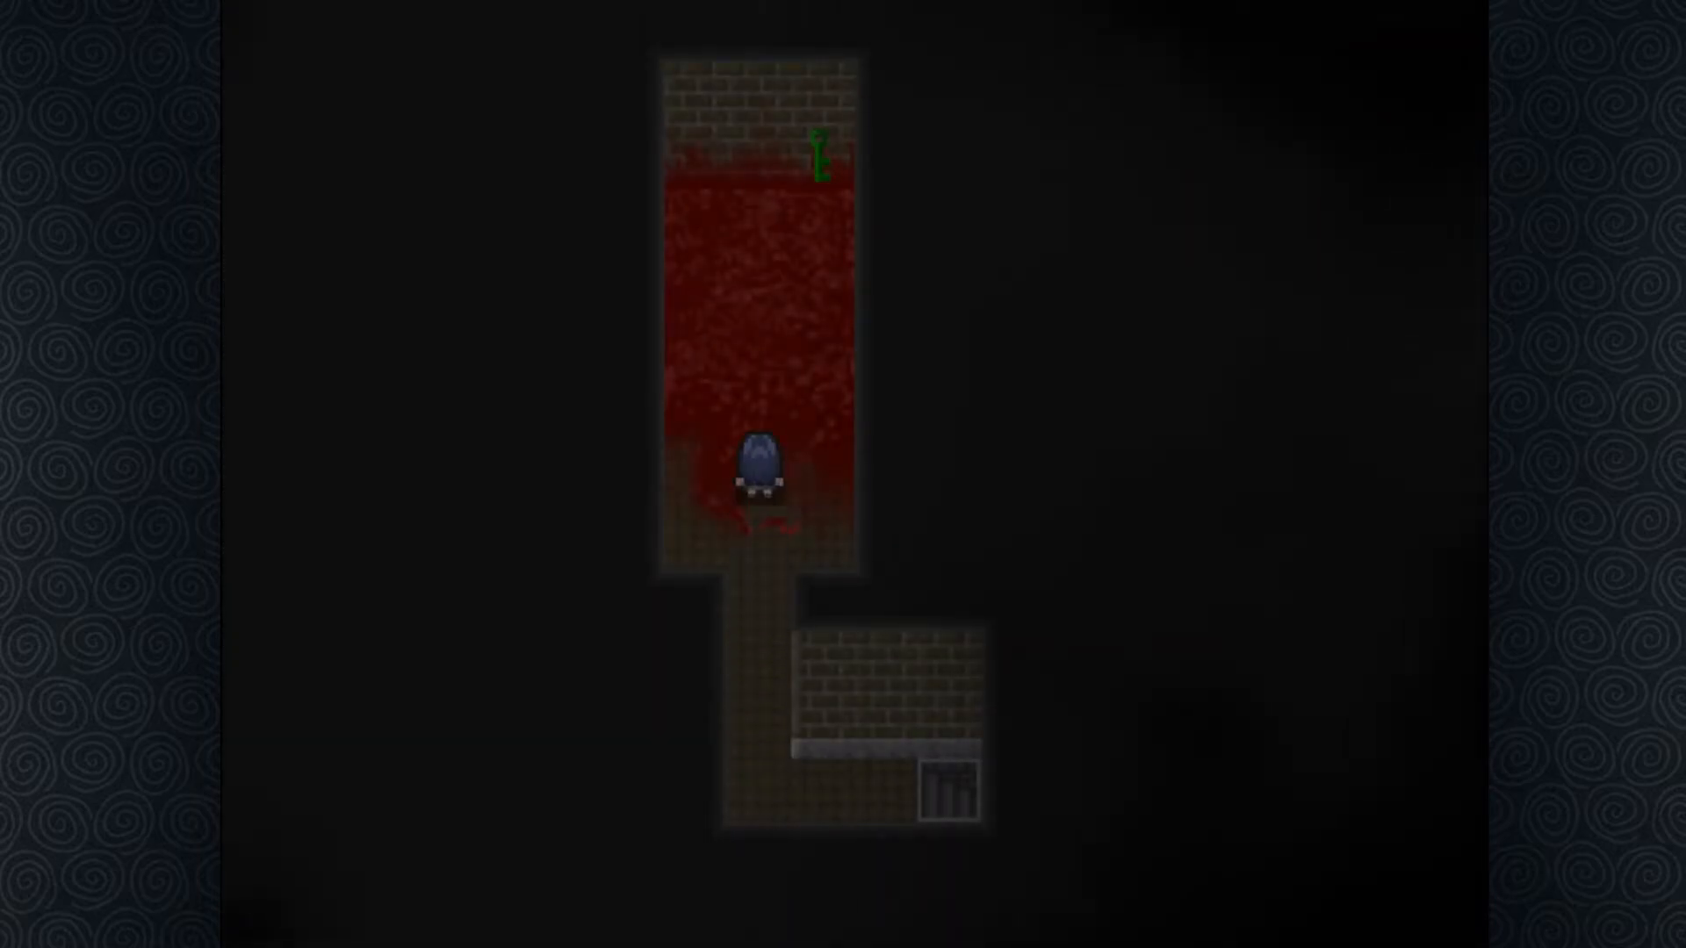
pyautogui.press('up')
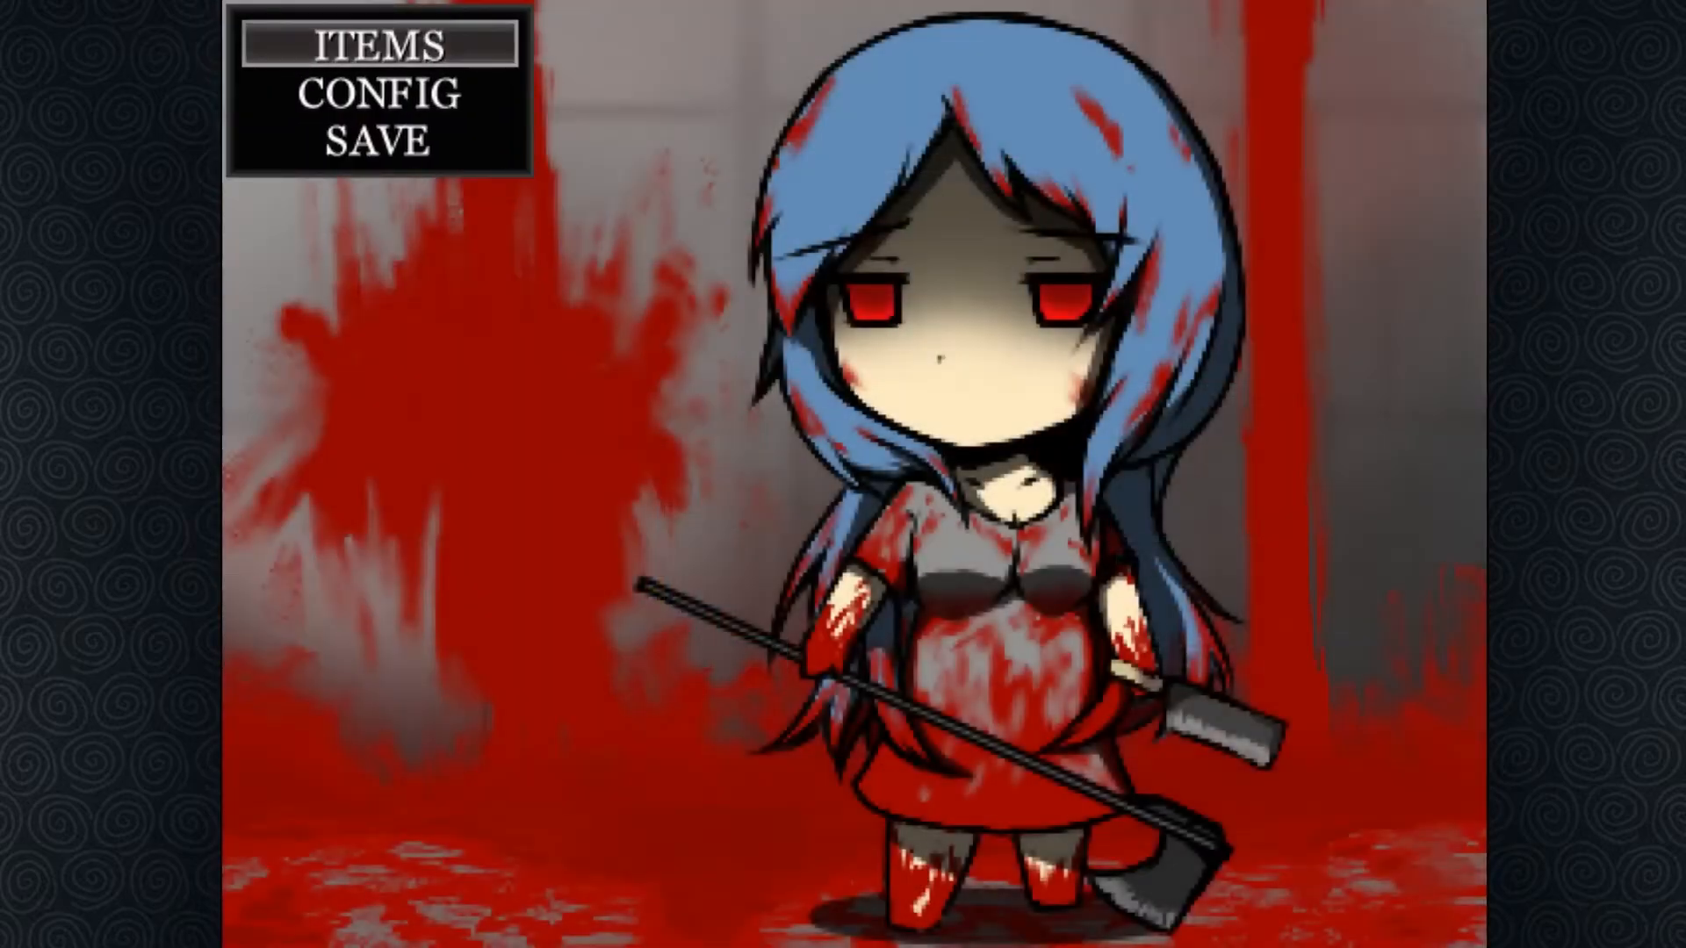
pyautogui.click(379, 143)
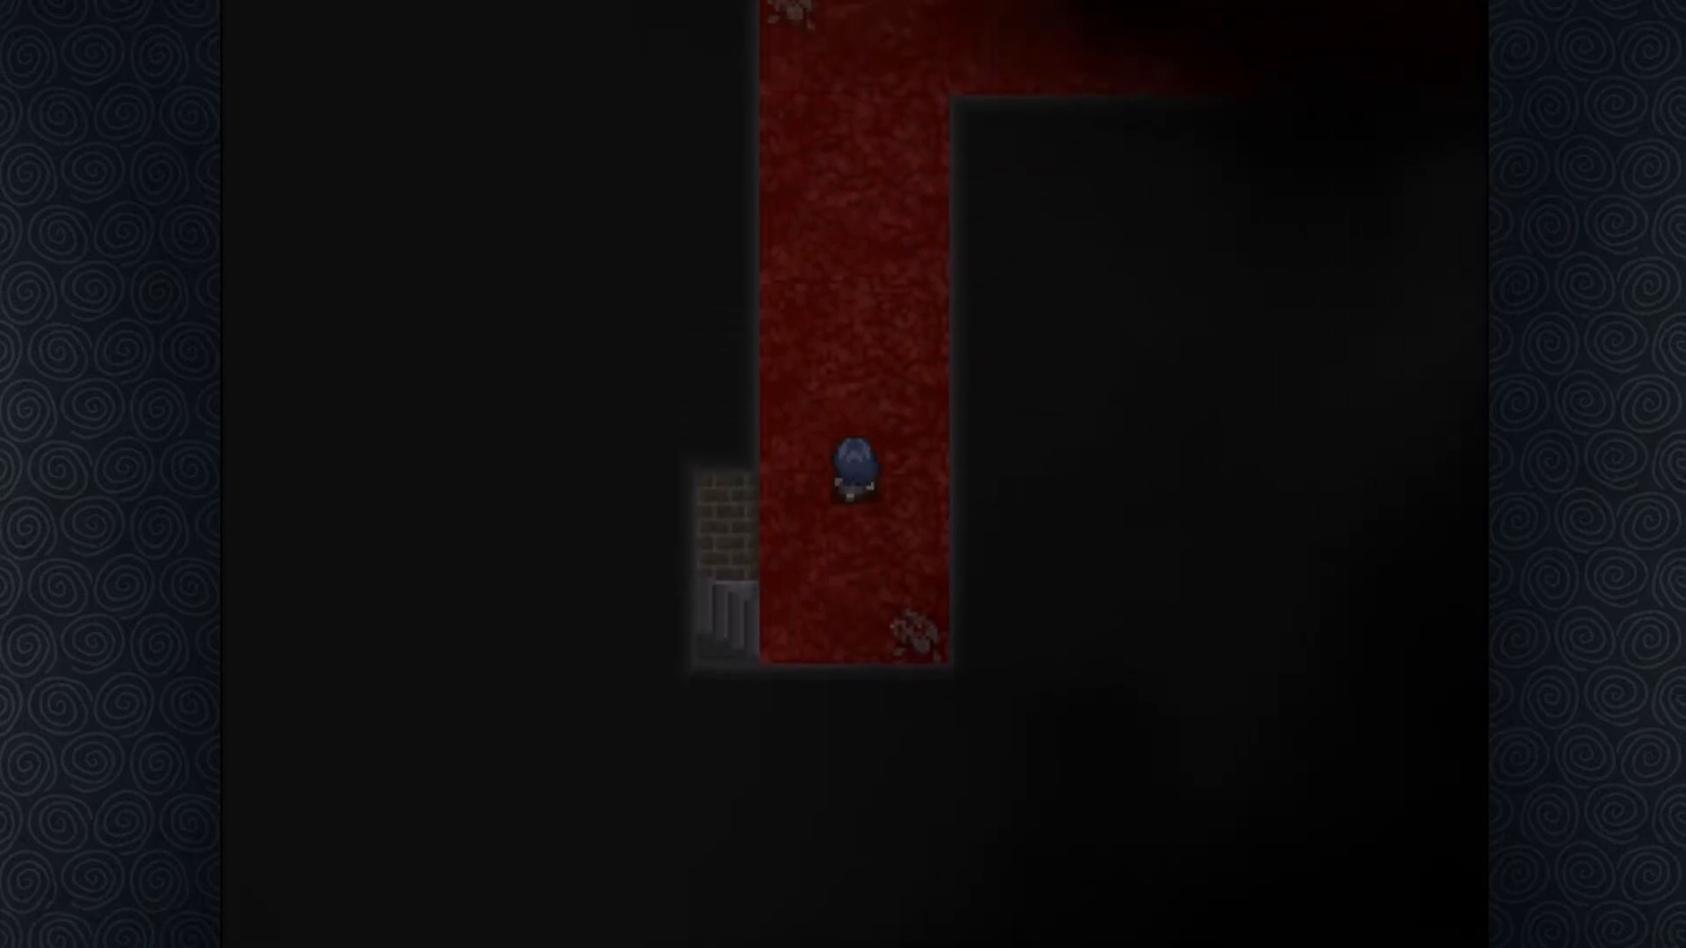
pyautogui.press('up')
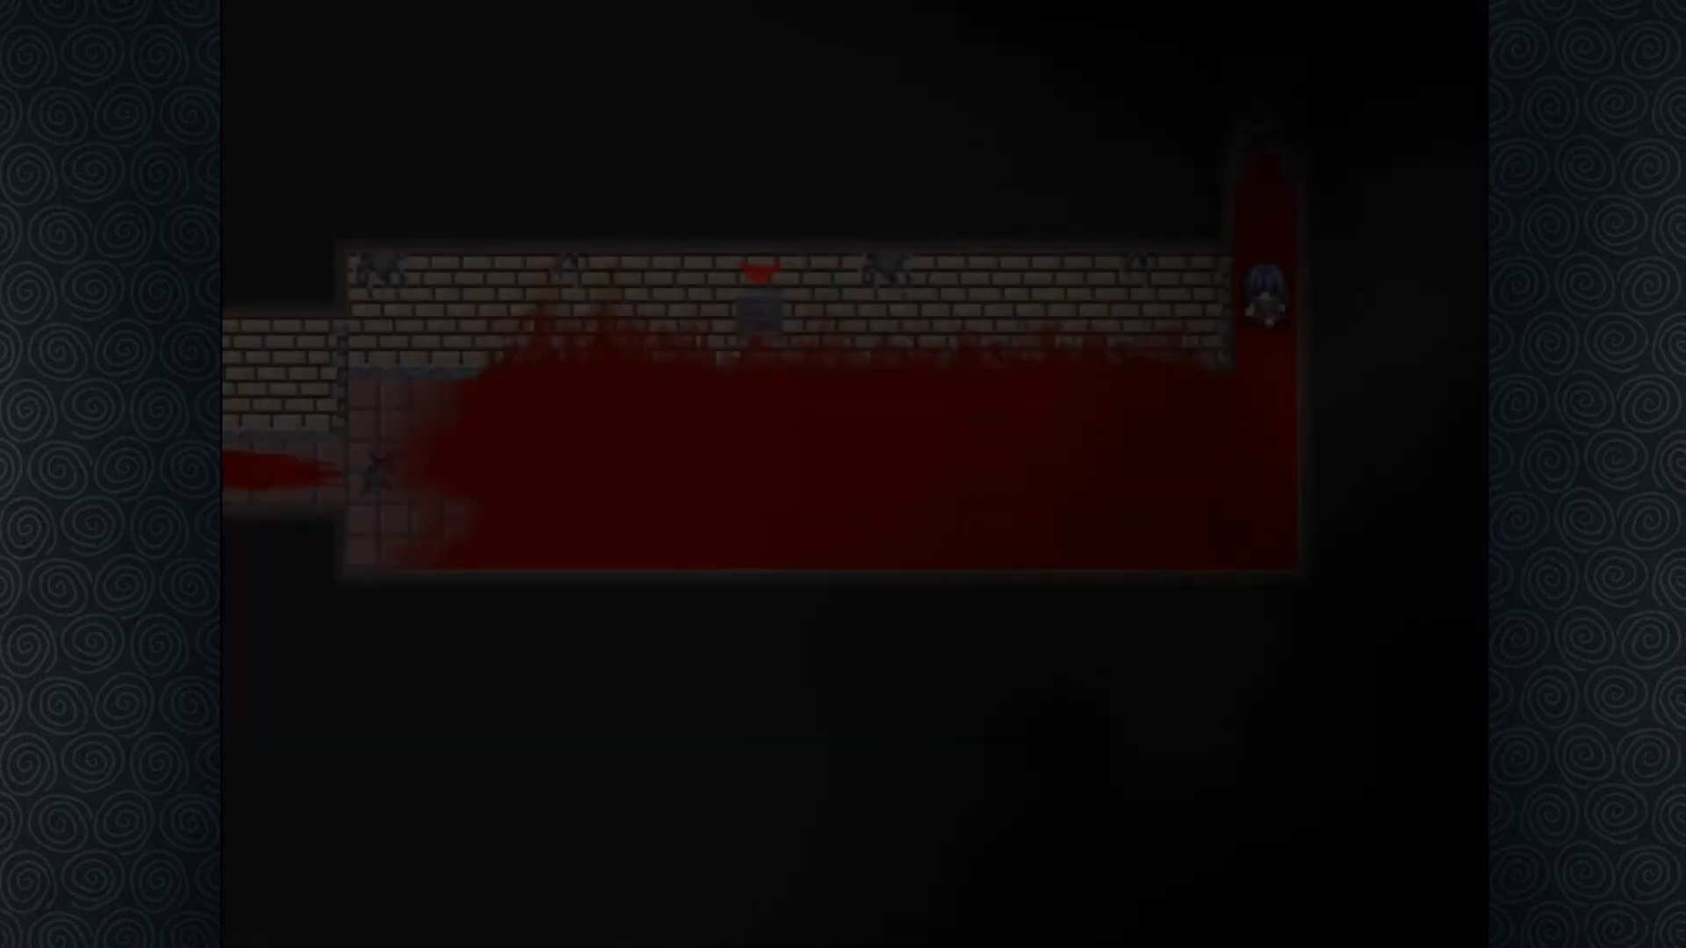
pyautogui.press('i')
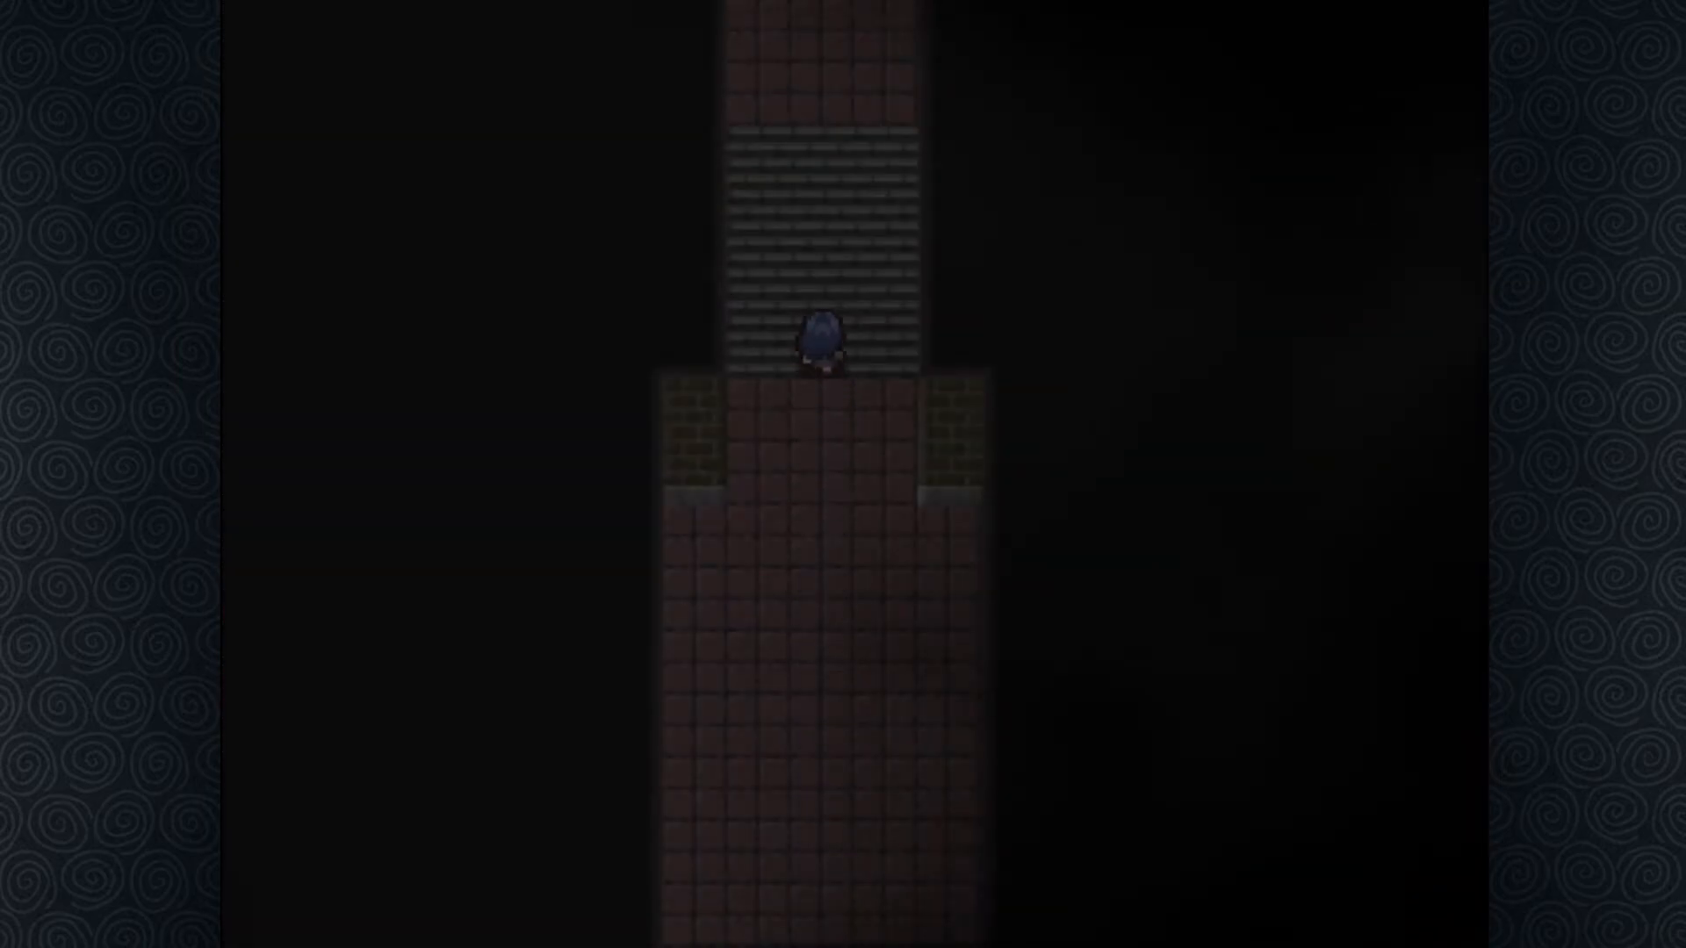
pyautogui.press('Down')
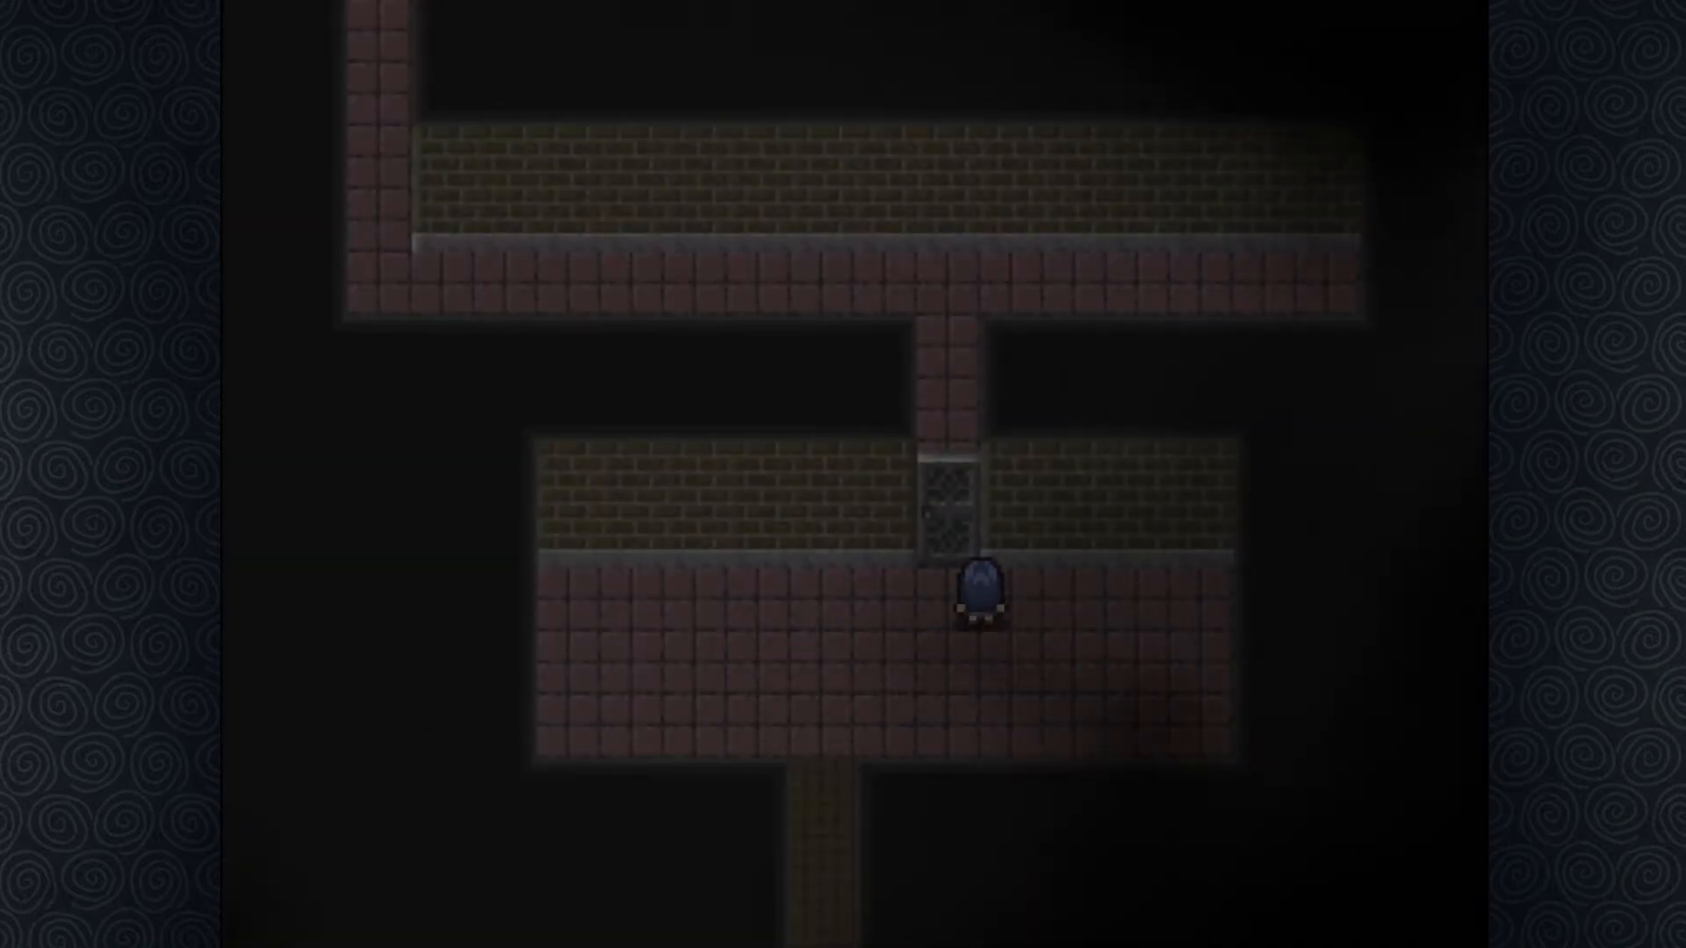
pyautogui.press('Down')
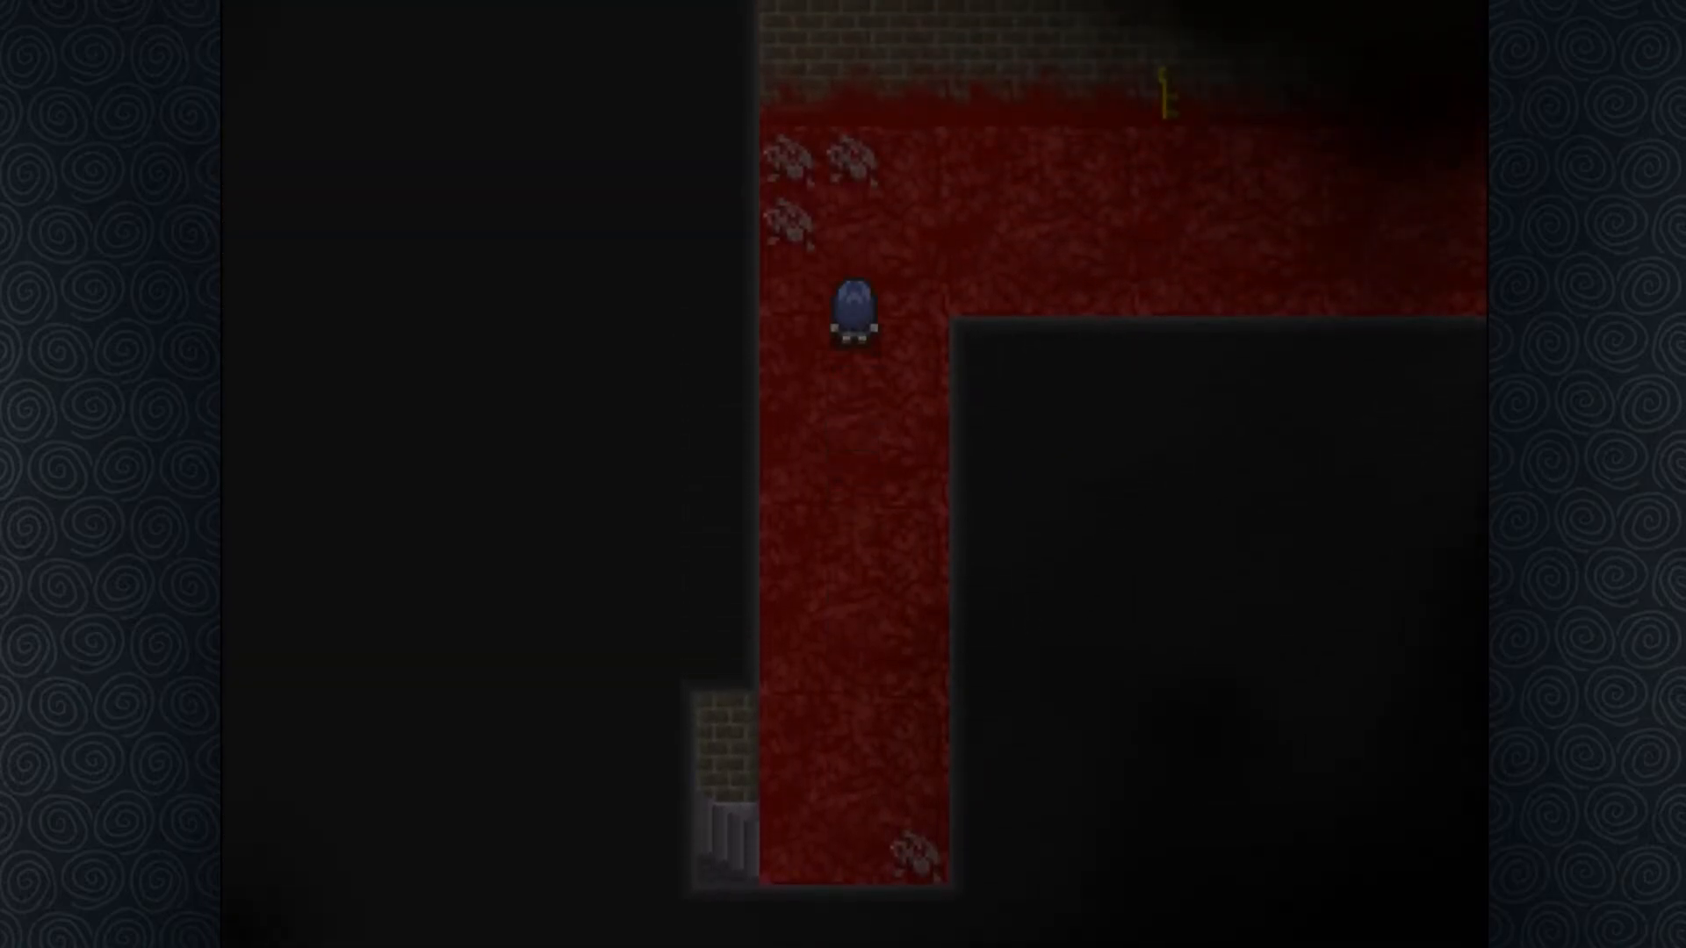
pyautogui.press('up')
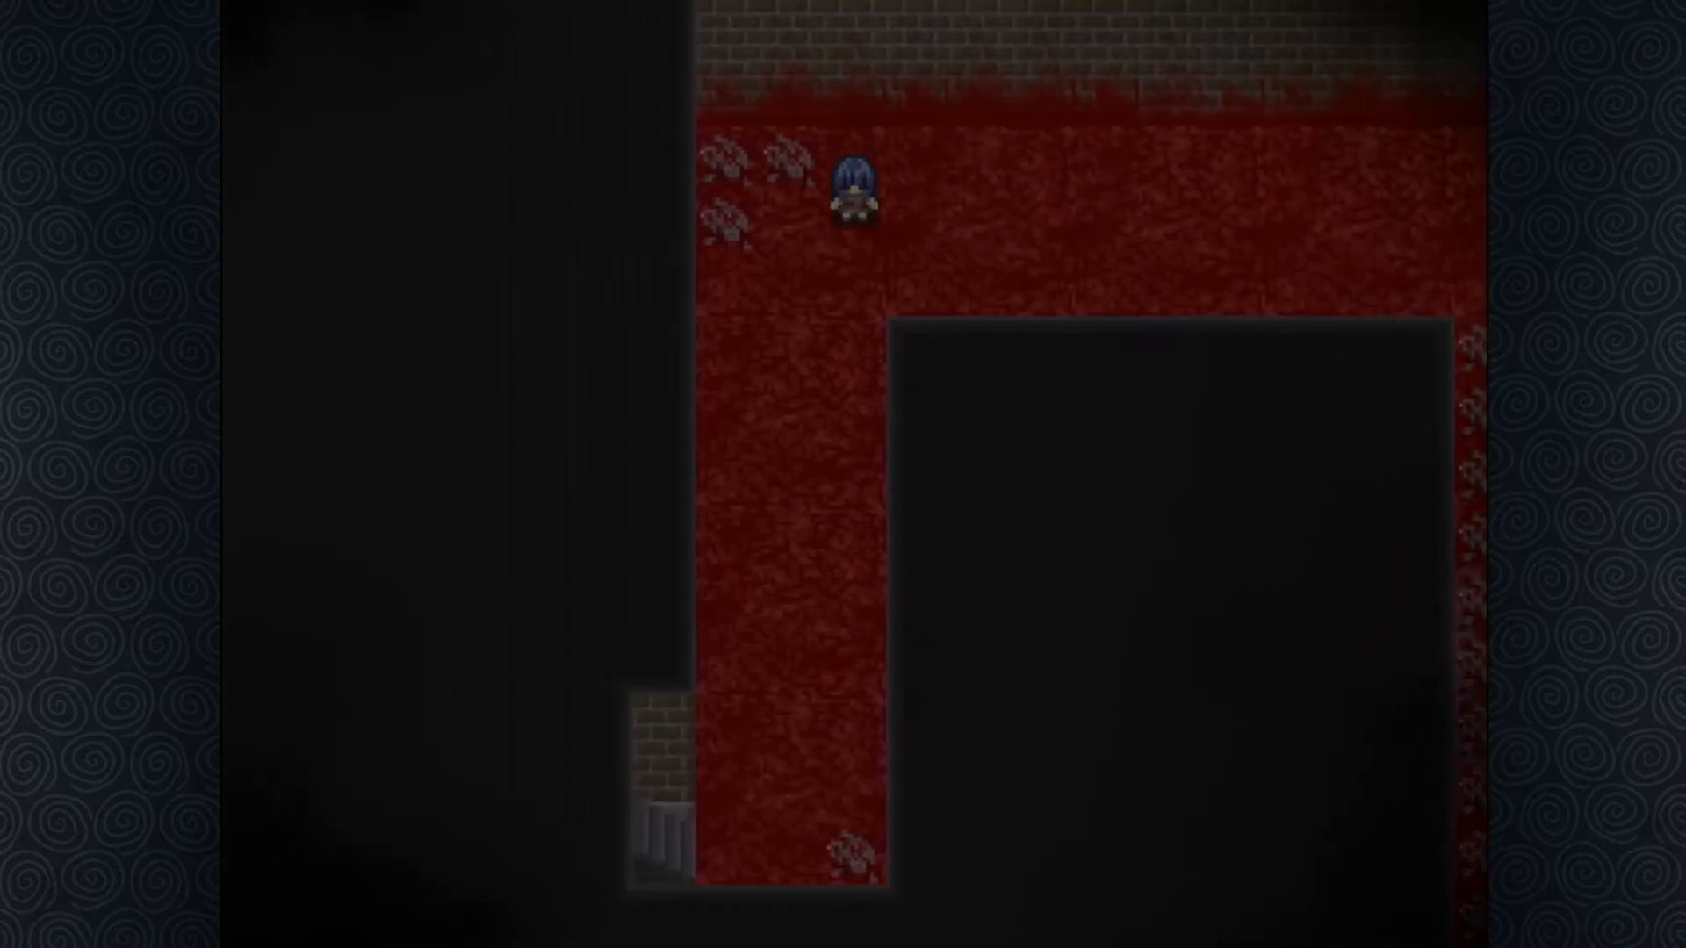
pyautogui.press('Down')
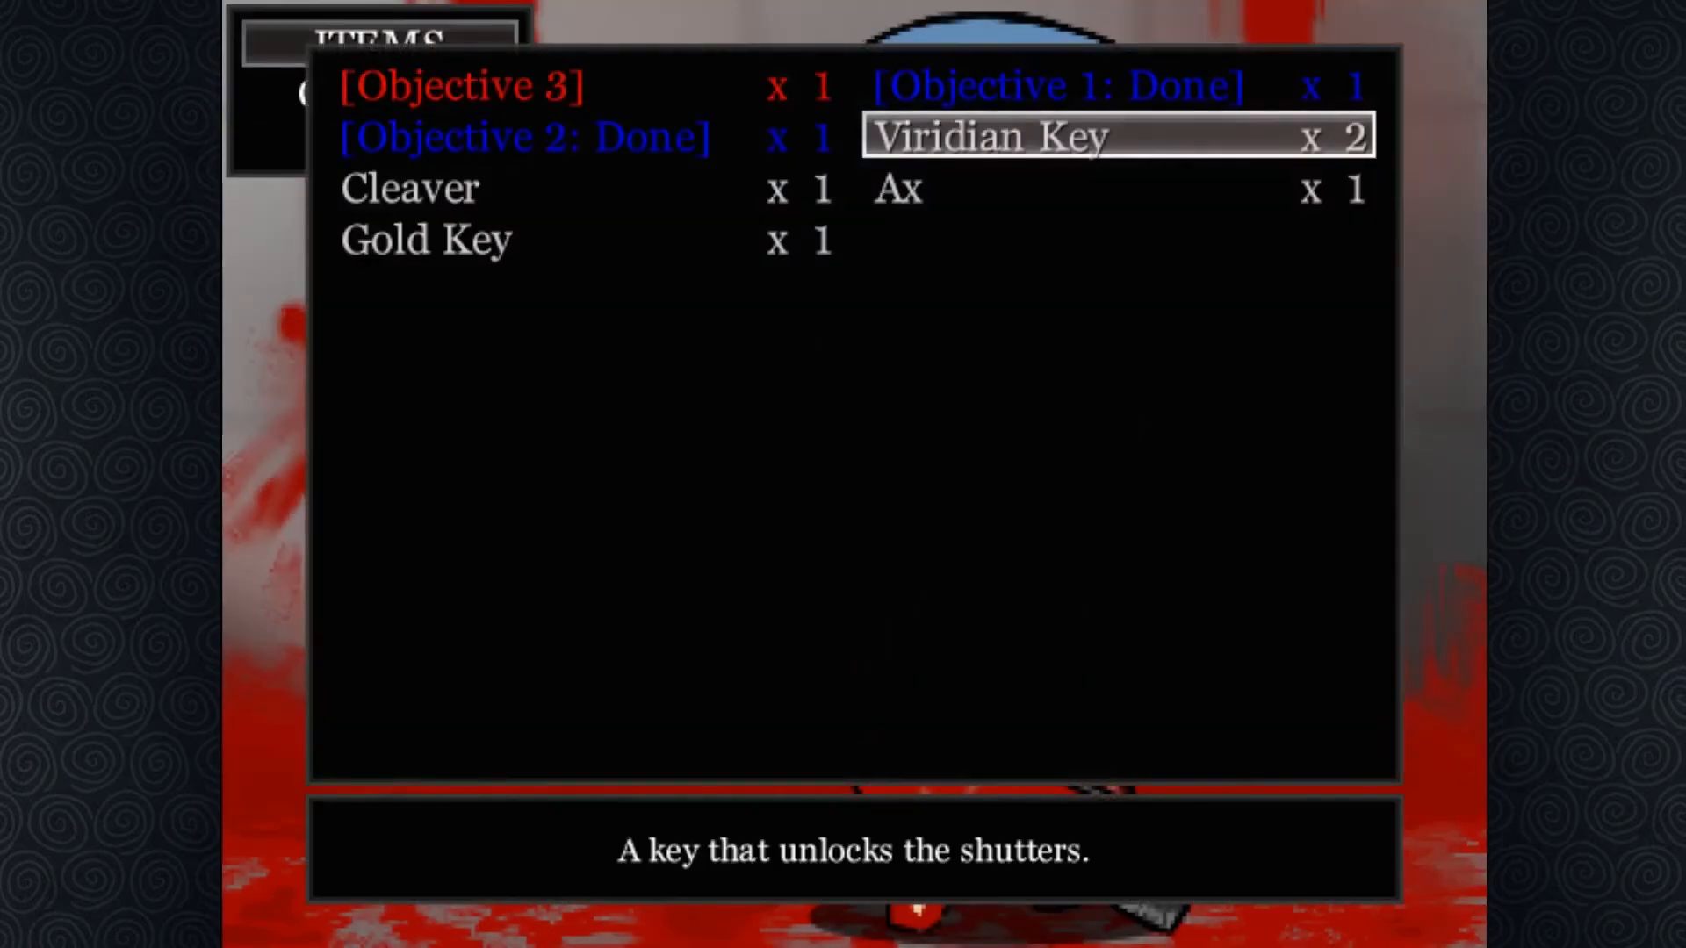
pyautogui.press('Down')
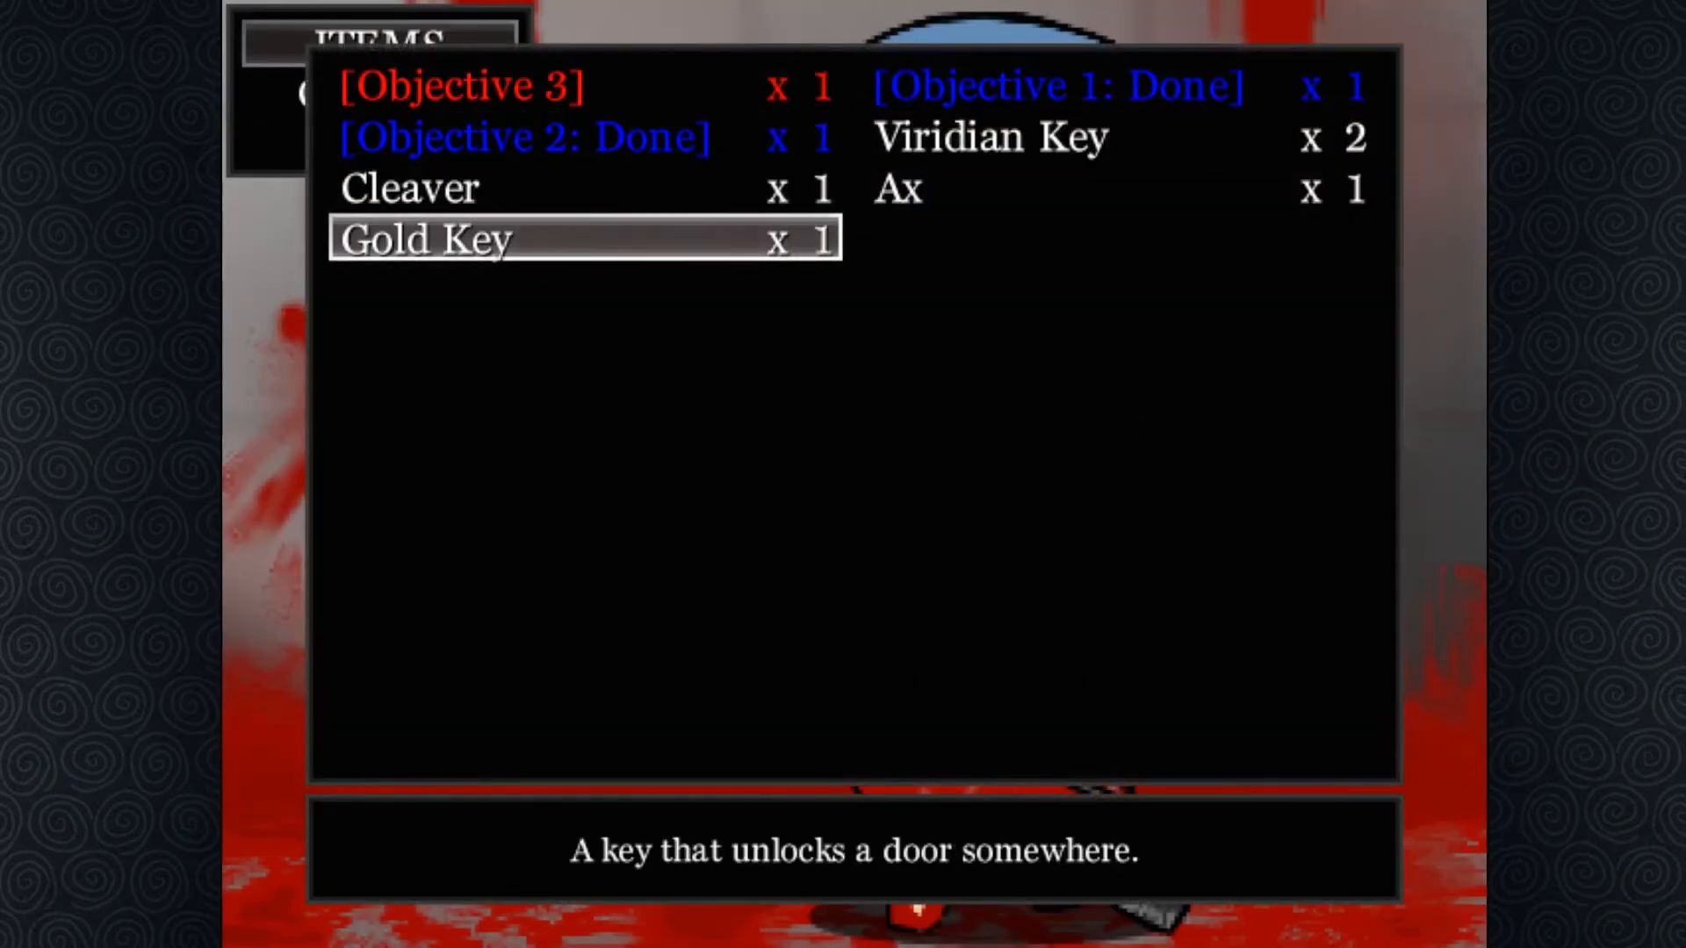